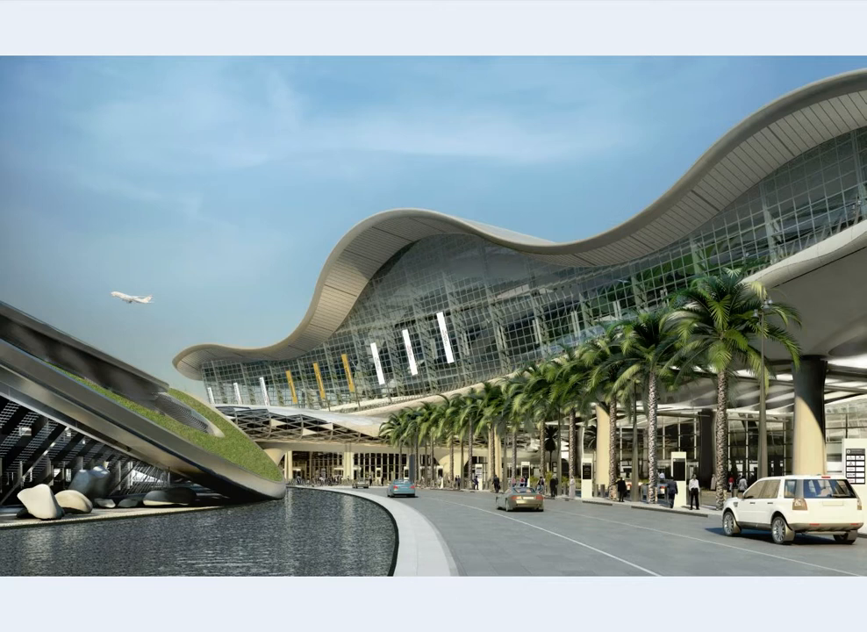
pyautogui.moveTo(438, 551)
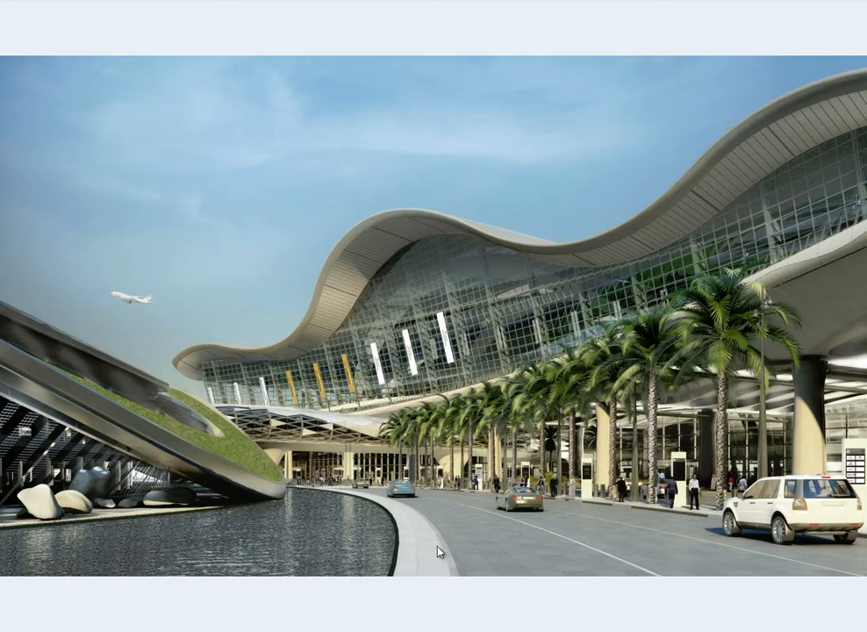
pyautogui.moveTo(453, 544)
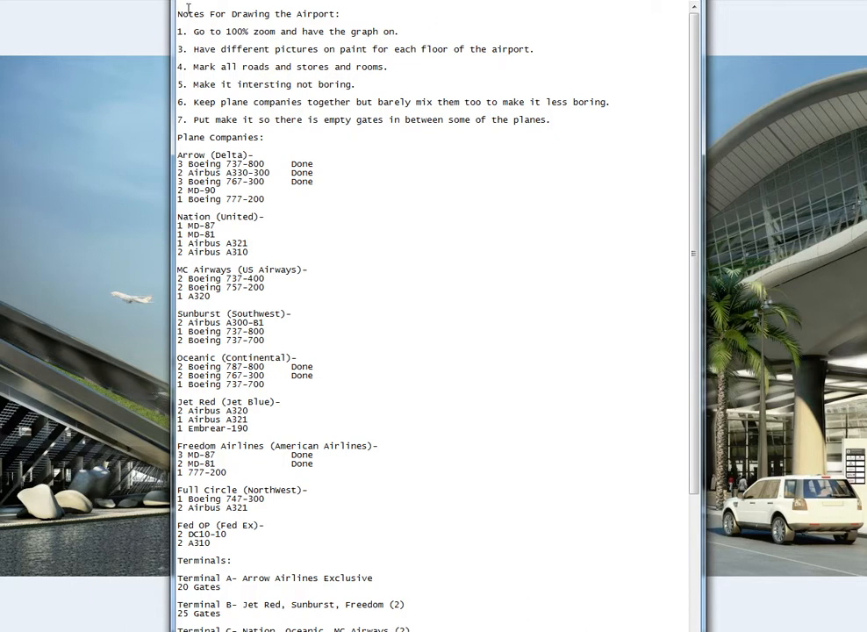
pyautogui.scroll(-3)
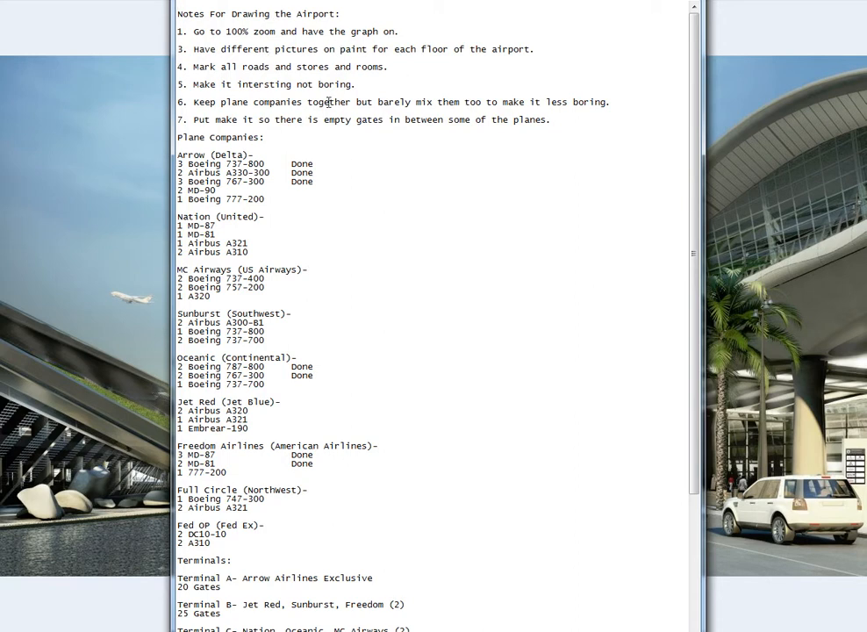
pyautogui.scroll(-3)
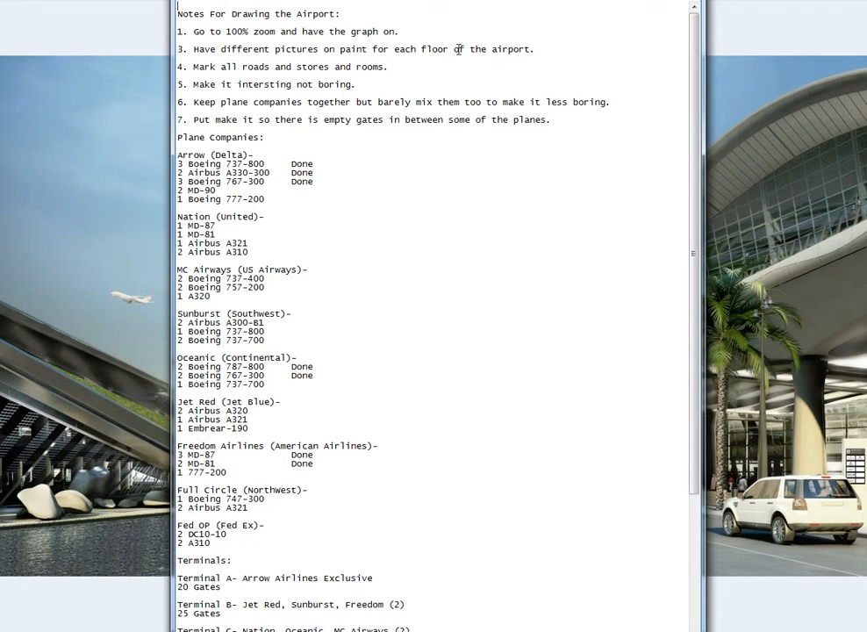
pyautogui.moveTo(192, 64)
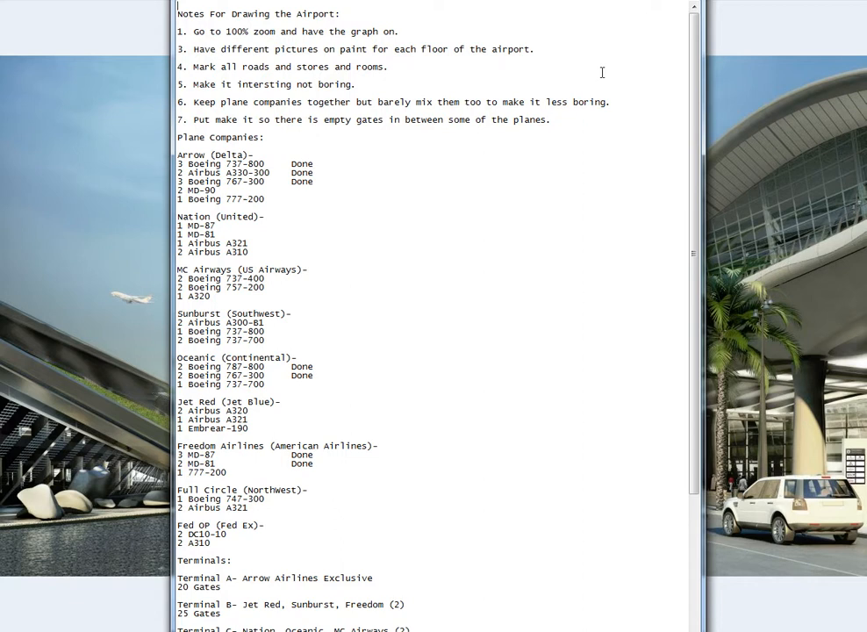
pyautogui.moveTo(339, 53)
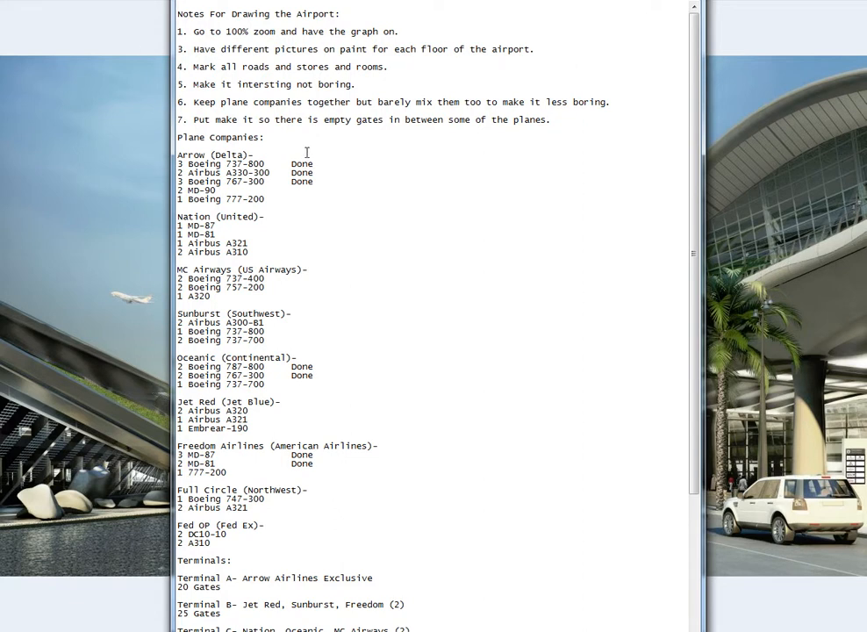
pyautogui.scroll(-3)
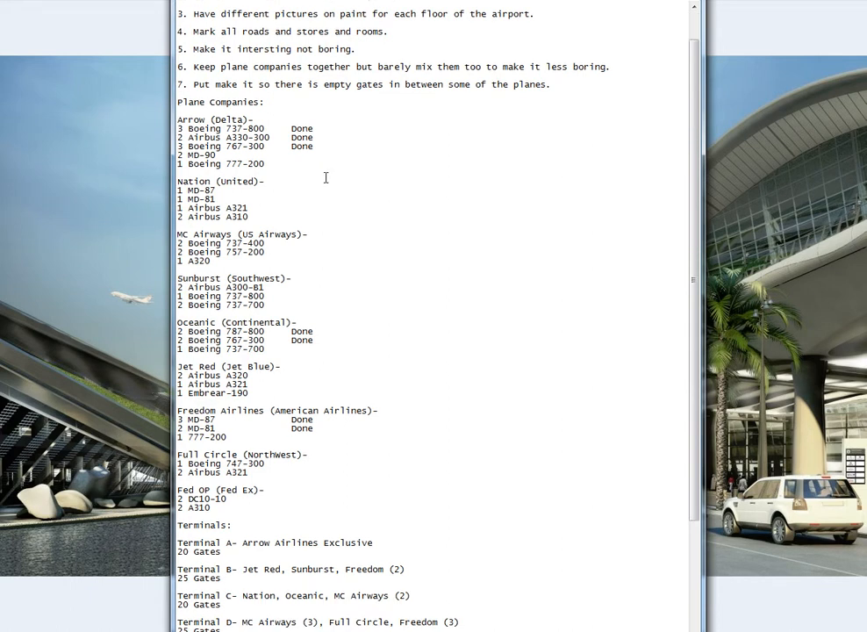
pyautogui.scroll(-3)
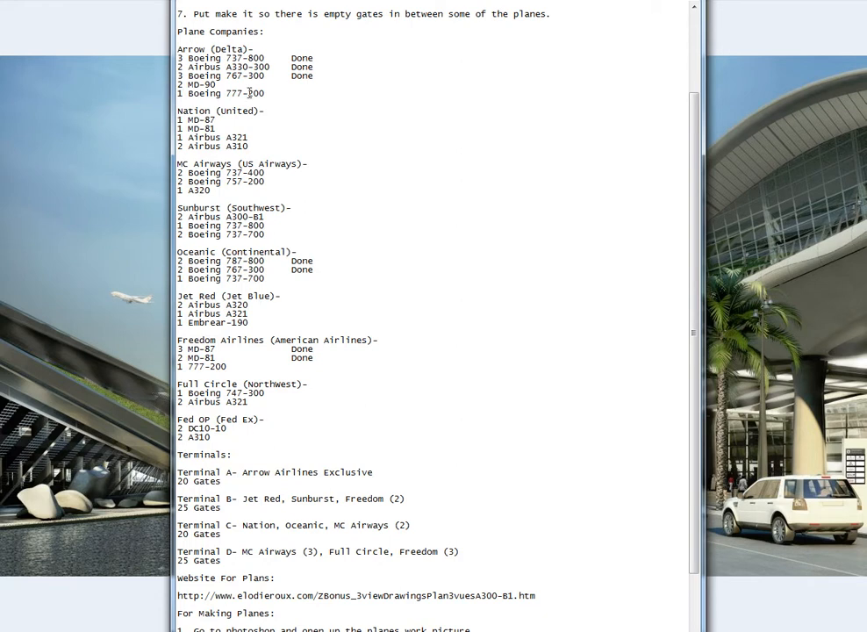
pyautogui.moveTo(348, 107)
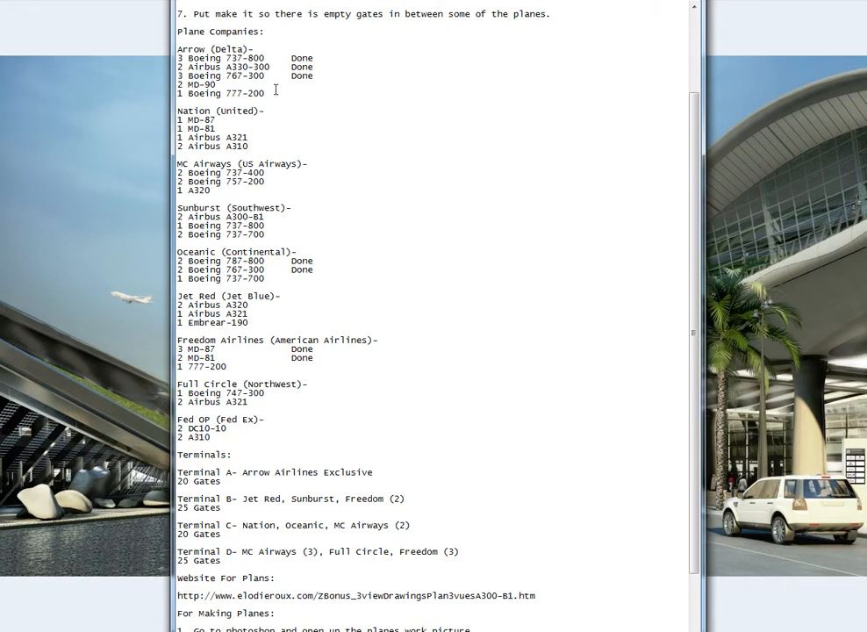
pyautogui.moveTo(285, 107)
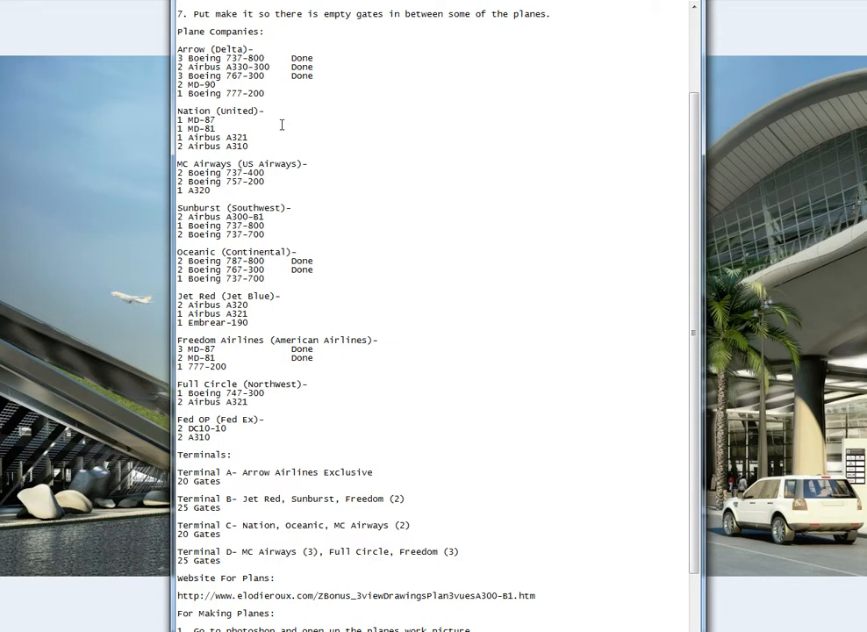
pyautogui.moveTo(320, 112)
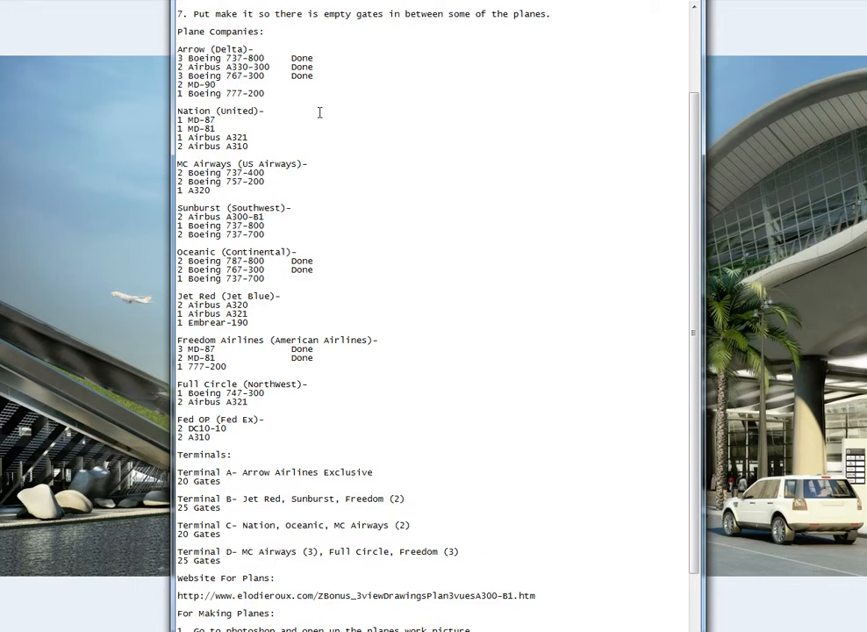
pyautogui.moveTo(386, 125)
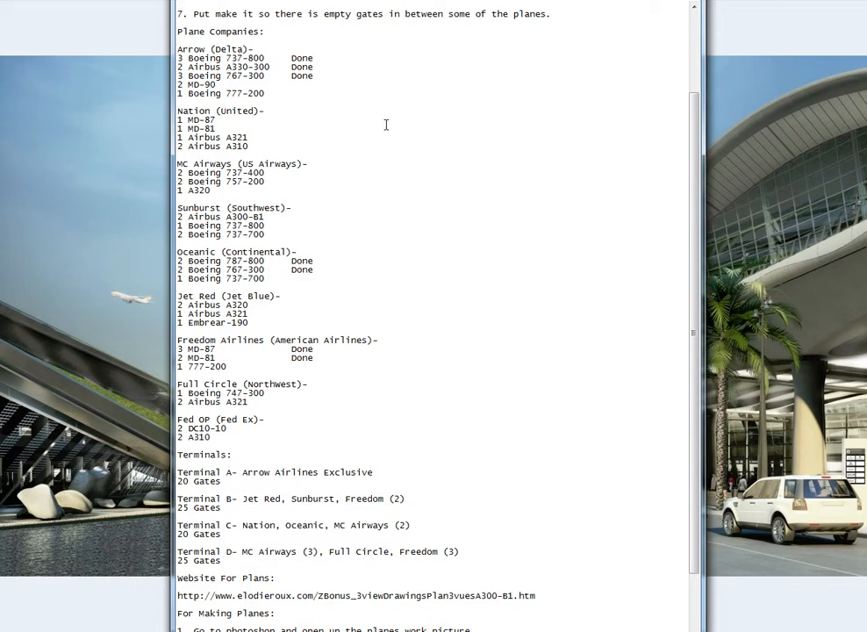
pyautogui.moveTo(172, 97)
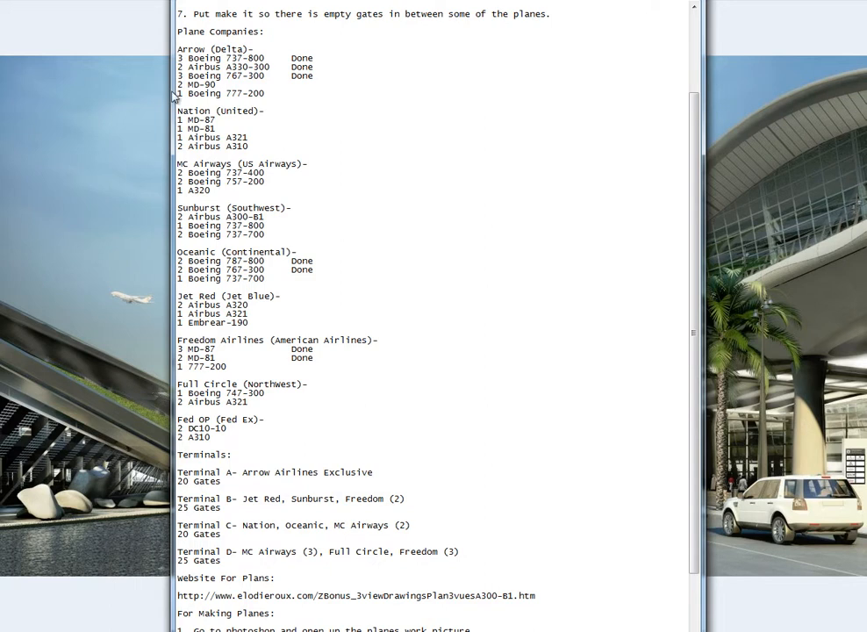
pyautogui.moveTo(274, 295)
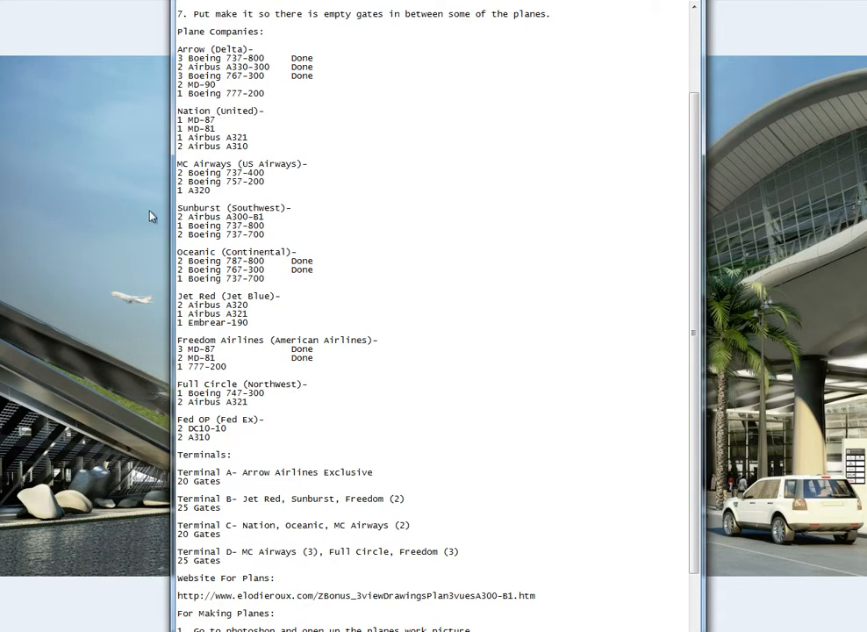
pyautogui.moveTo(153, 165)
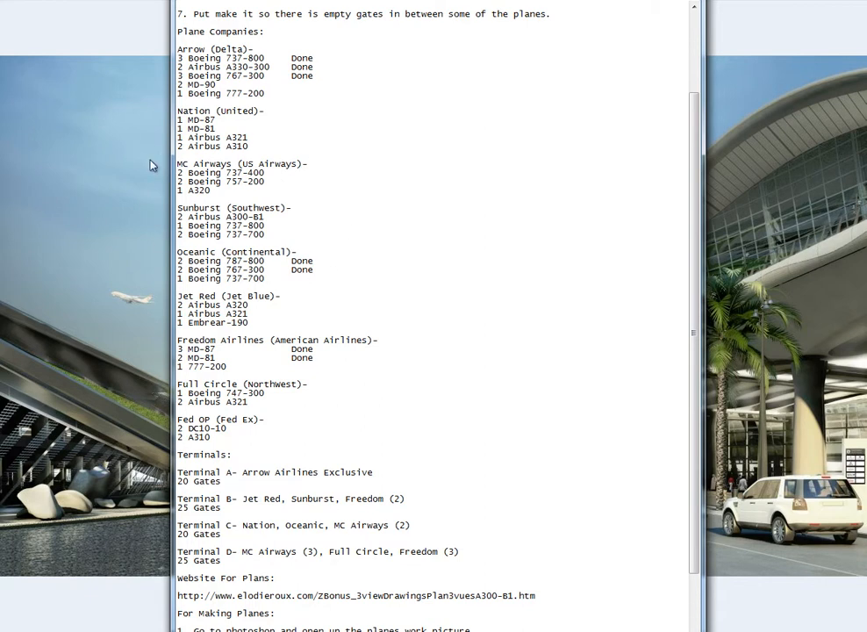
pyautogui.moveTo(143, 169)
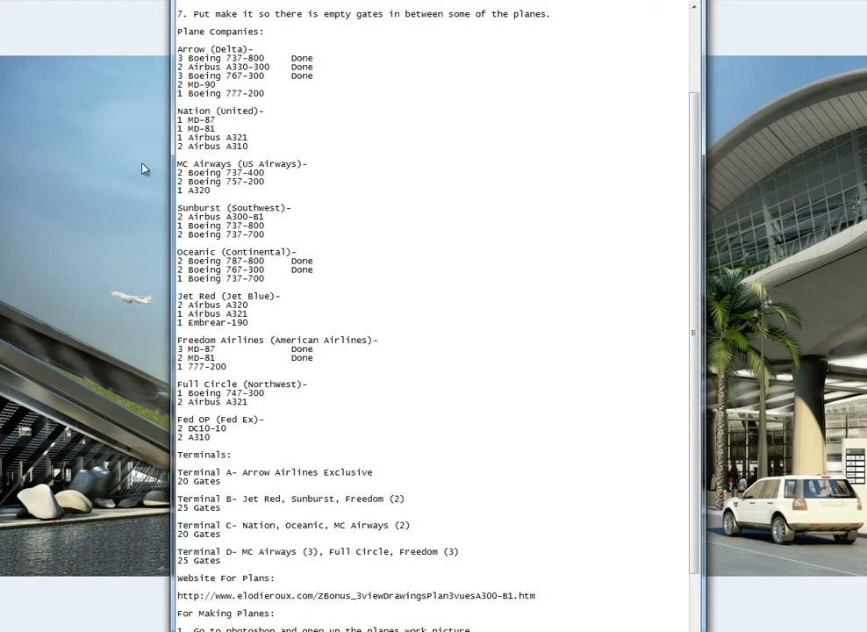
pyautogui.moveTo(137, 134)
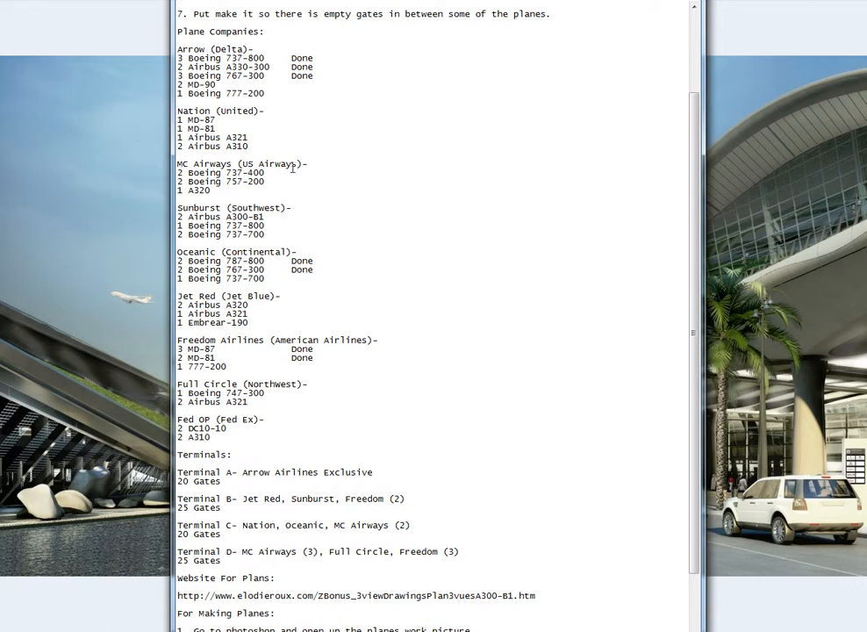
pyautogui.scroll(-3)
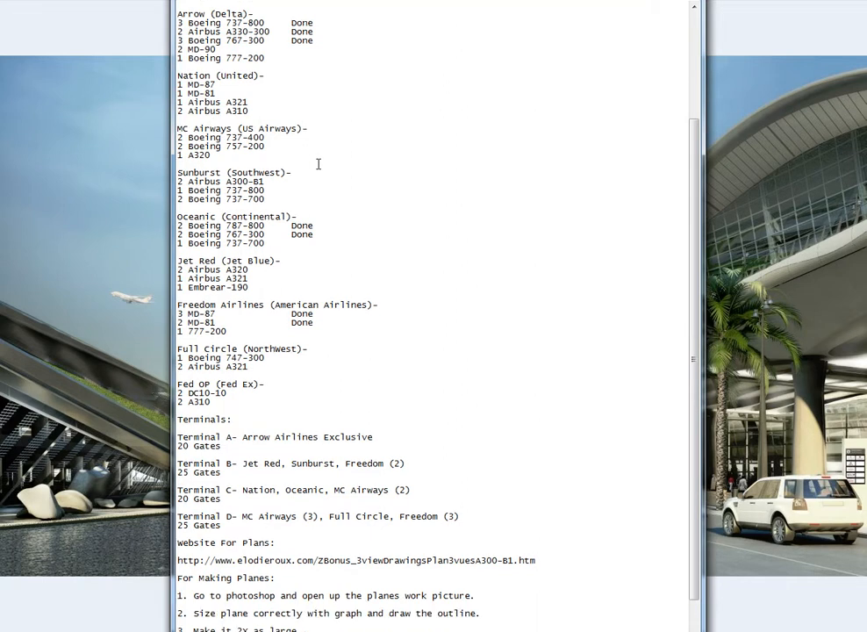
pyautogui.scroll(-3)
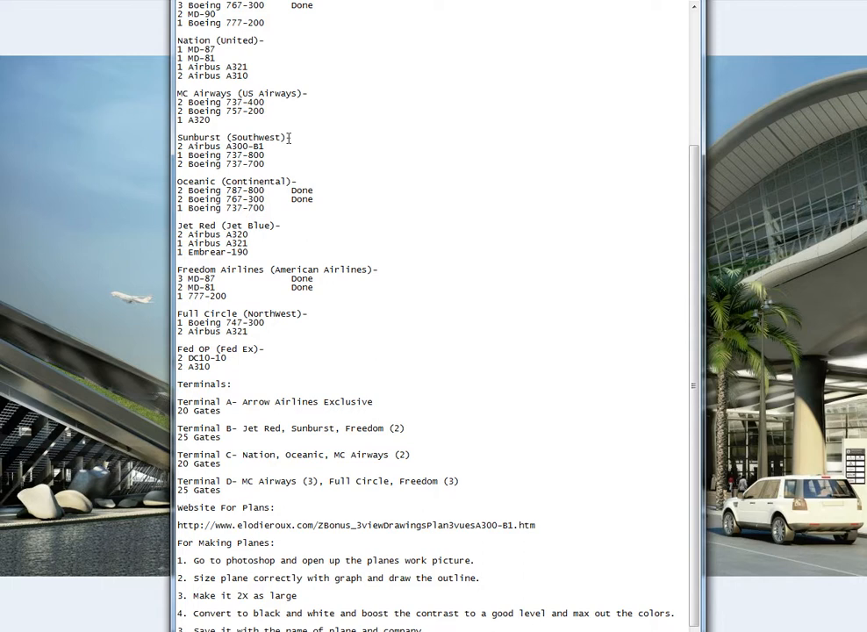
pyautogui.moveTo(323, 112)
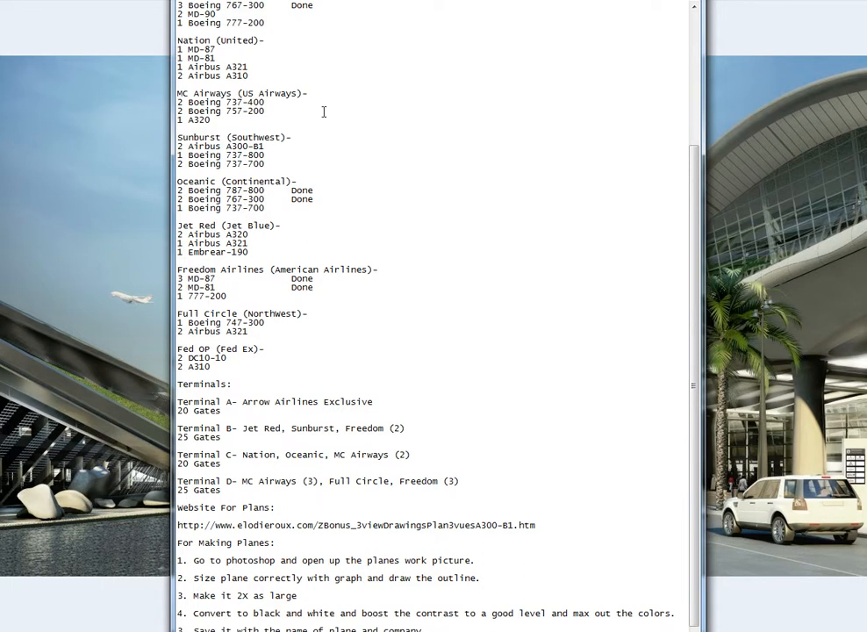
pyautogui.moveTo(172, 106)
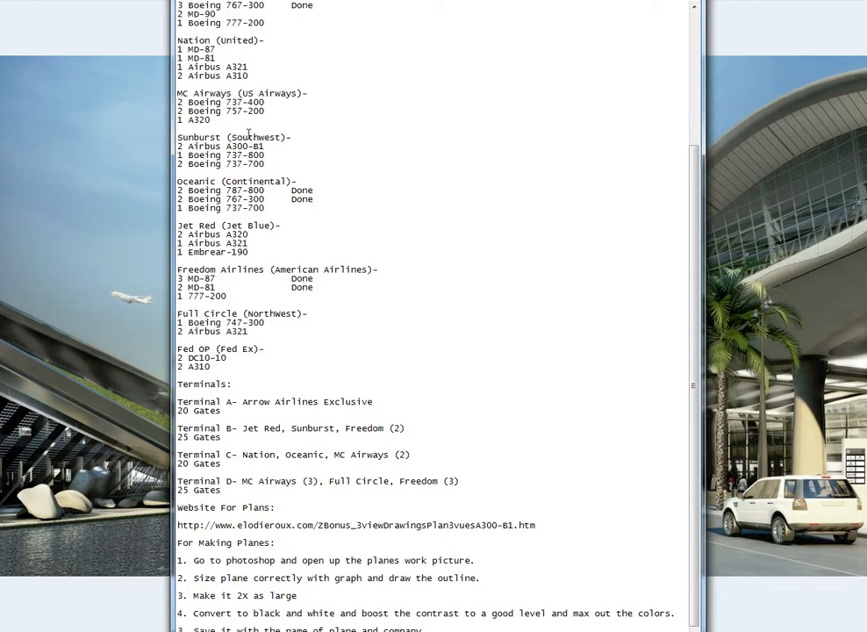
pyautogui.moveTo(184, 131)
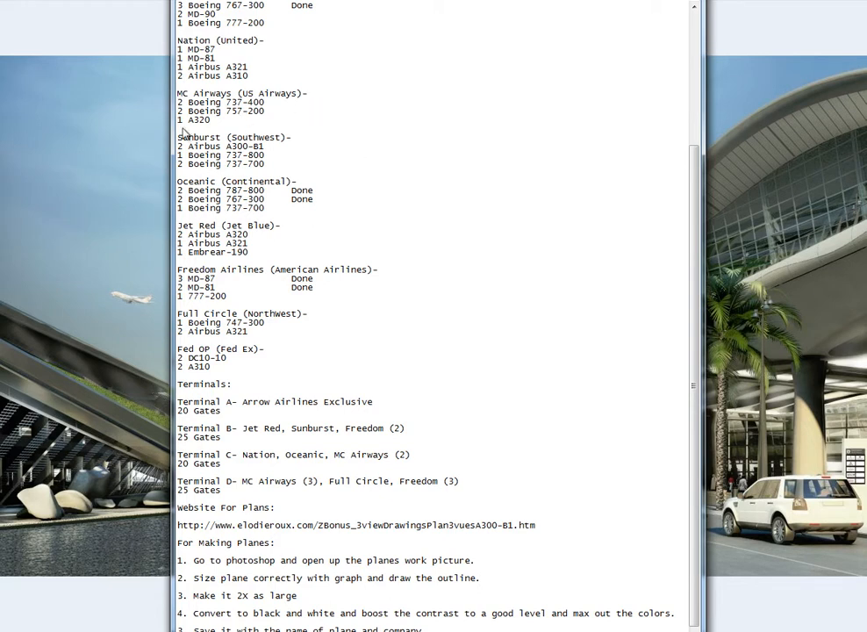
pyautogui.scroll(-3)
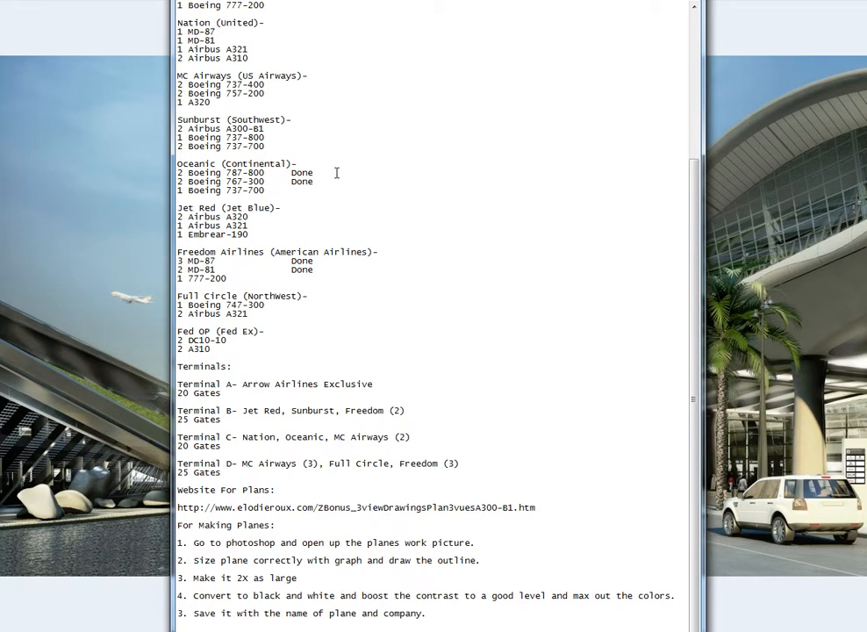
pyautogui.moveTo(397, 188)
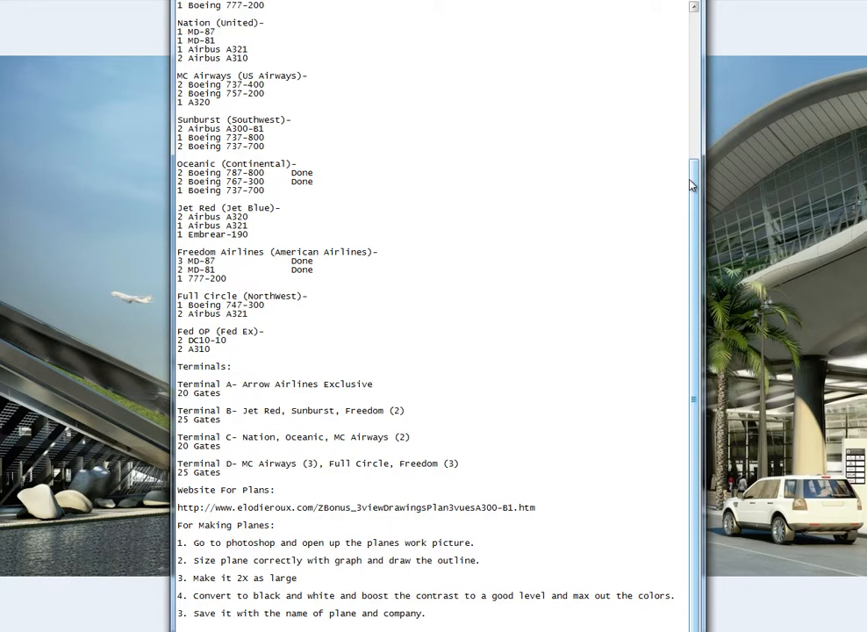
pyautogui.moveTo(695, 184)
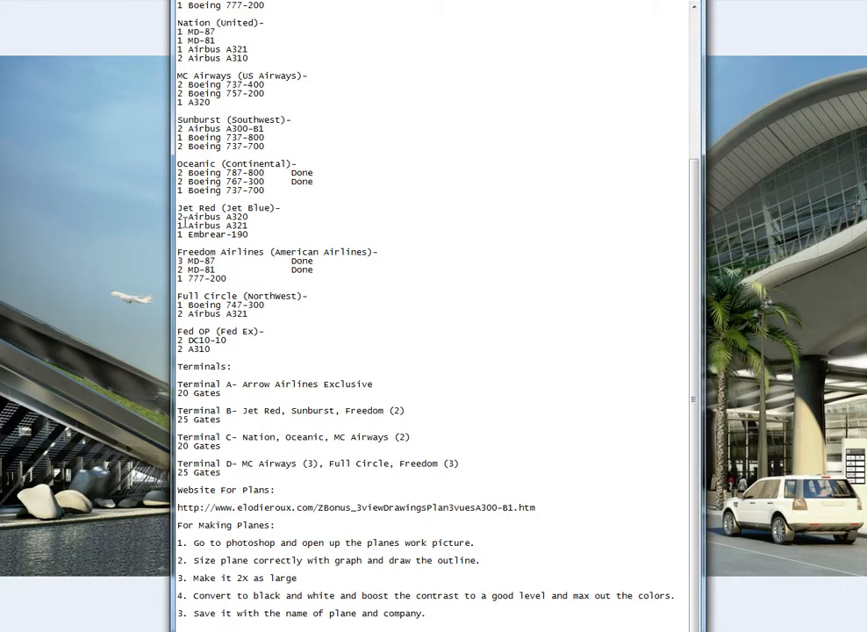
pyautogui.moveTo(470, 277)
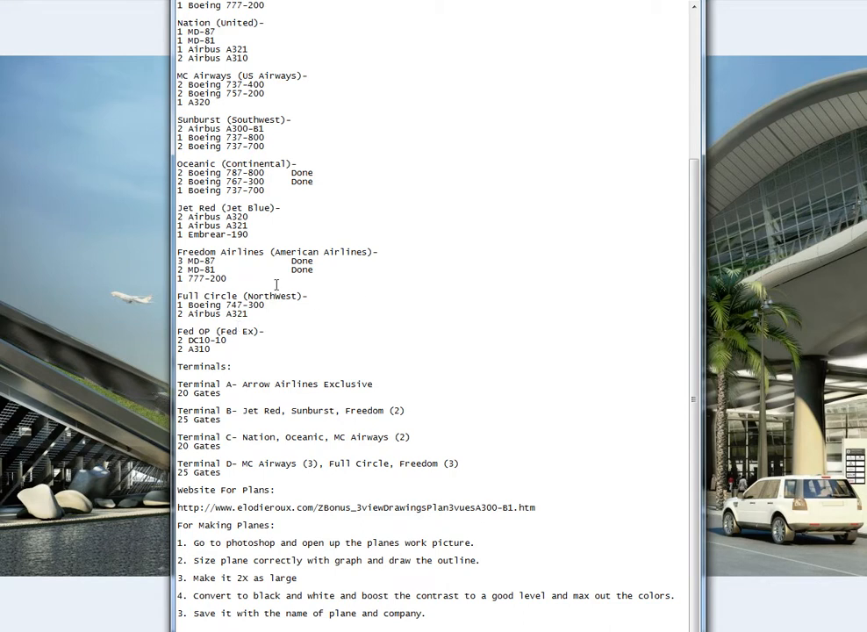
pyautogui.moveTo(484, 279)
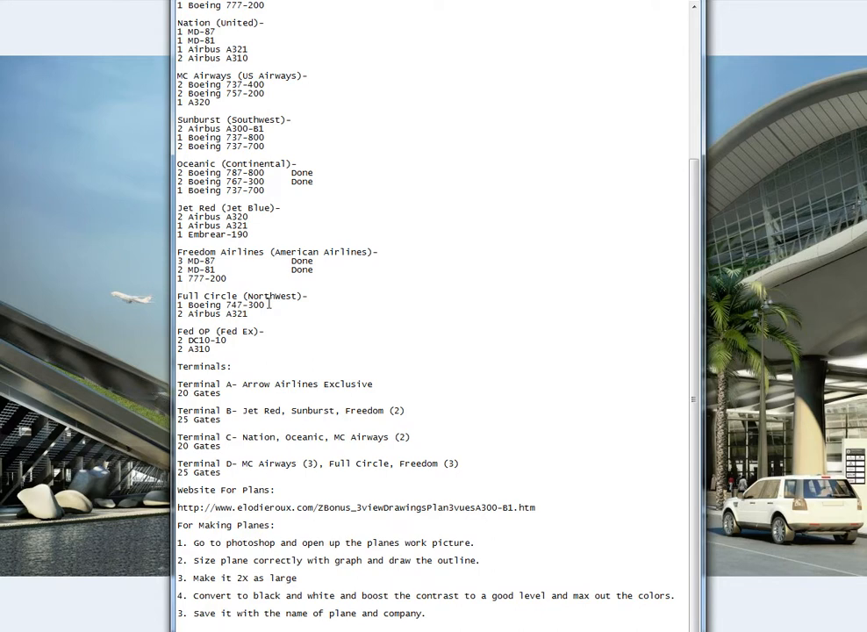
pyautogui.moveTo(243, 324)
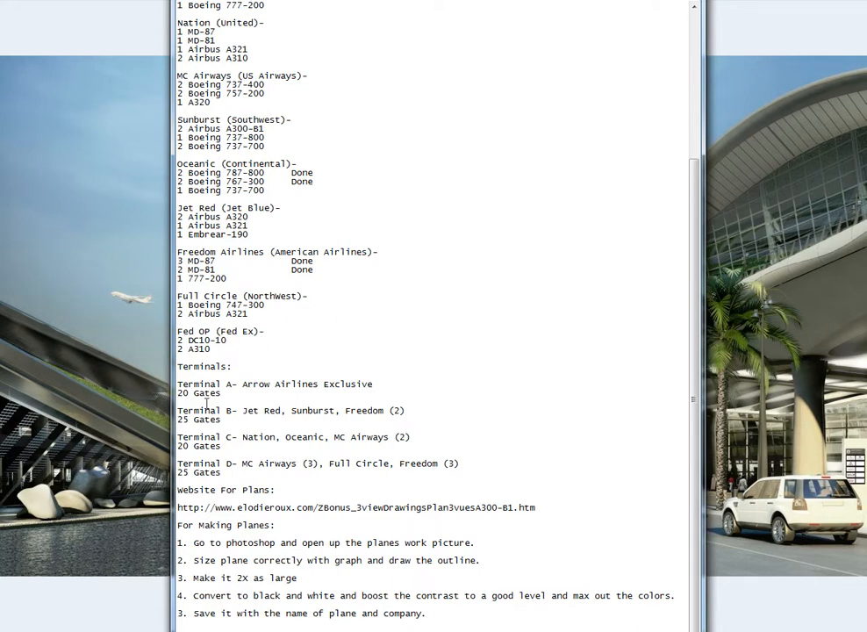
pyautogui.moveTo(264, 407)
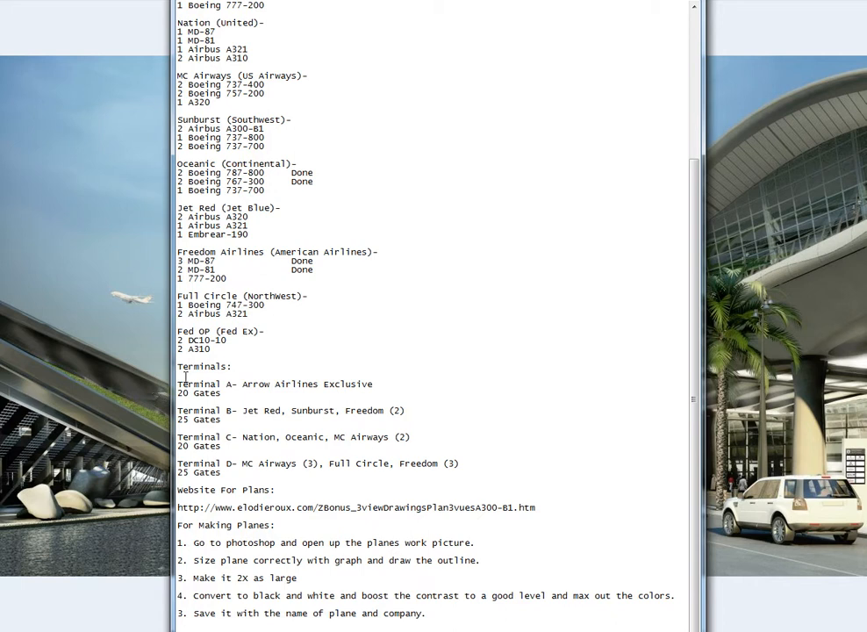
pyautogui.moveTo(250, 355)
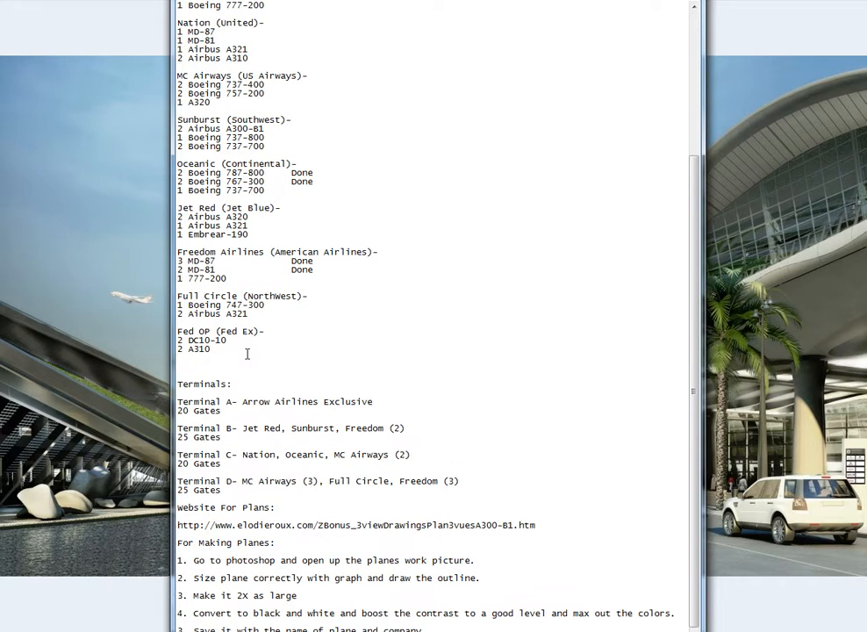
pyautogui.write('Kanger')
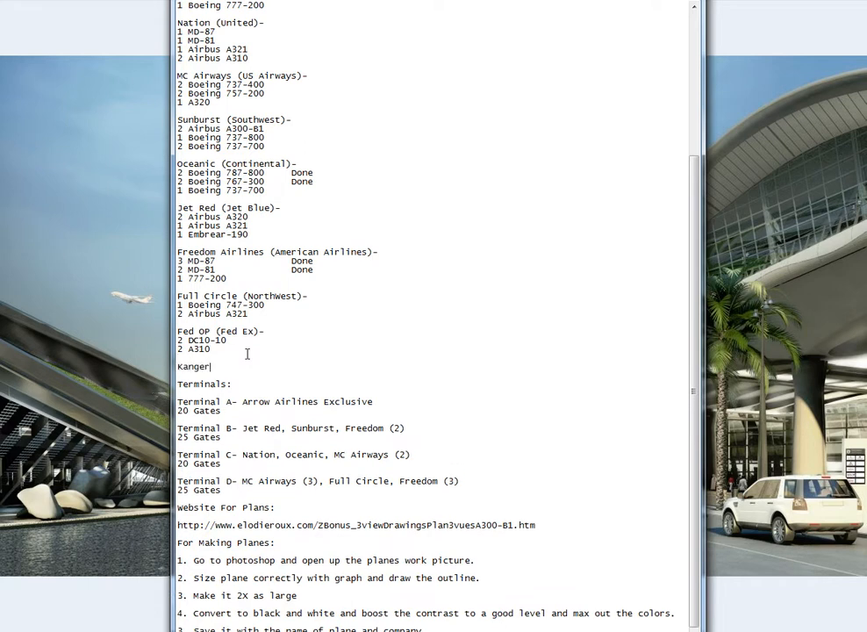
pyautogui.write('Airlines')
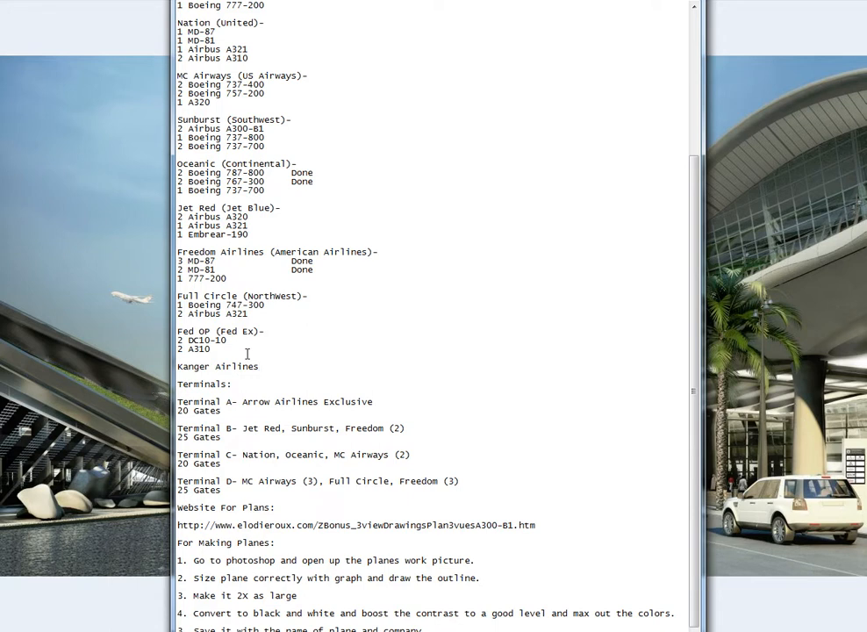
pyautogui.write('(Quan')
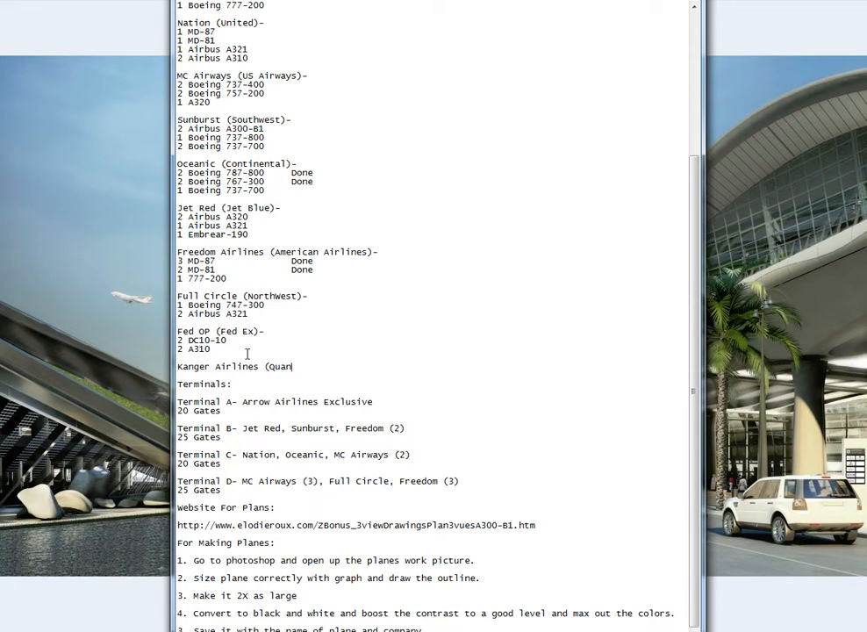
pyautogui.write('tas')
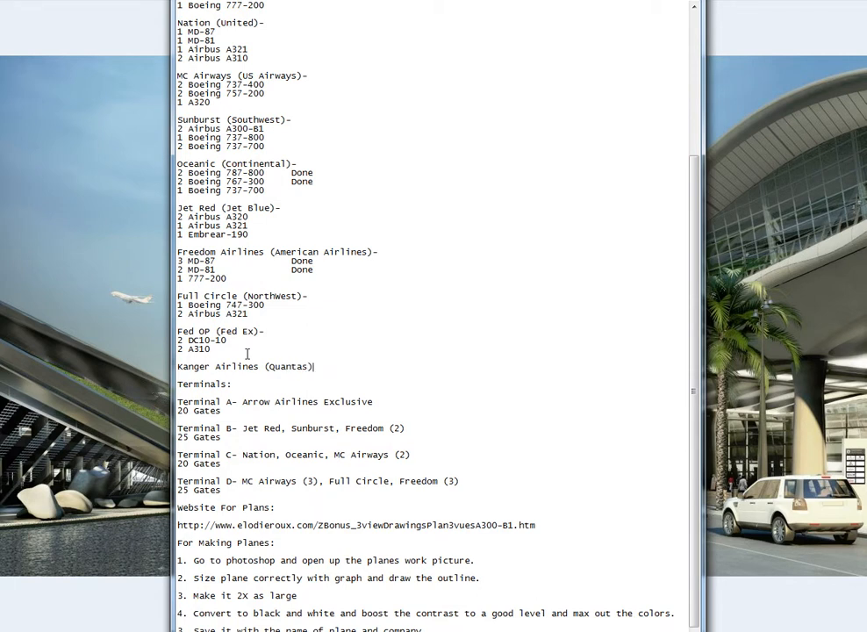
pyautogui.write('-')
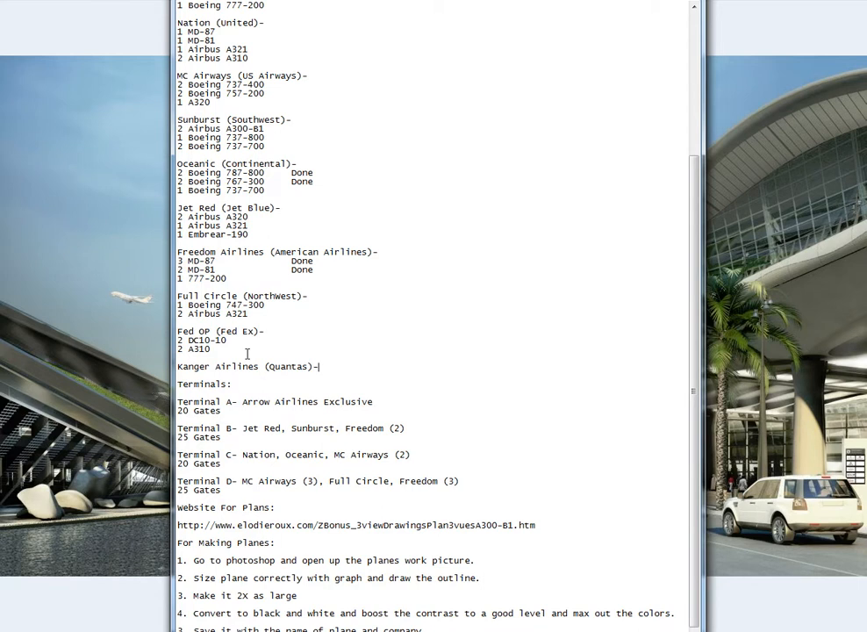
pyautogui.write('1')
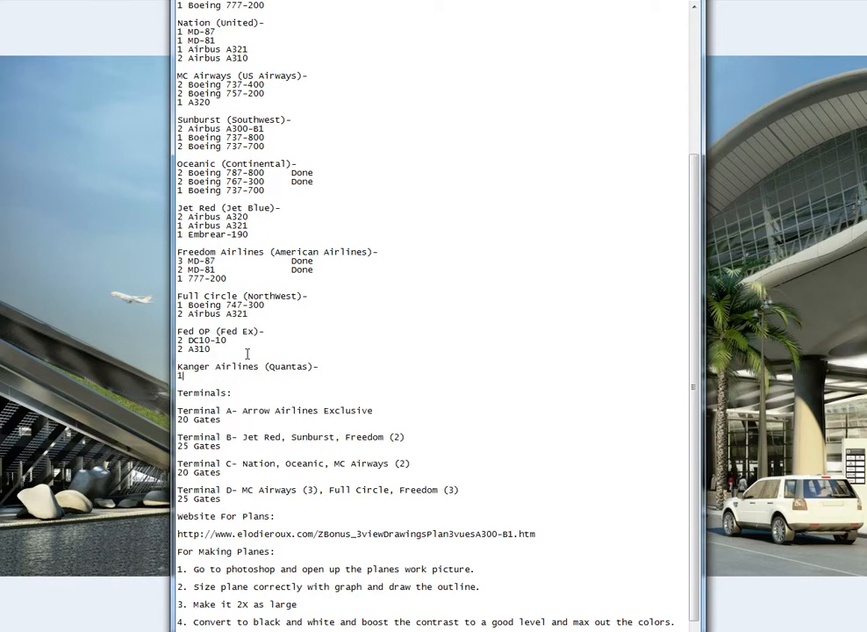
pyautogui.write('A3')
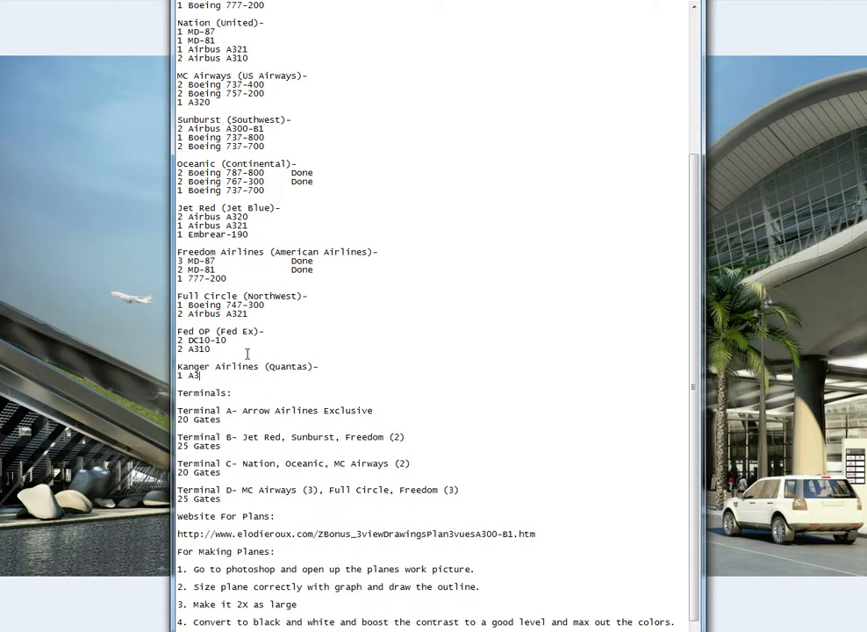
pyautogui.write('80')
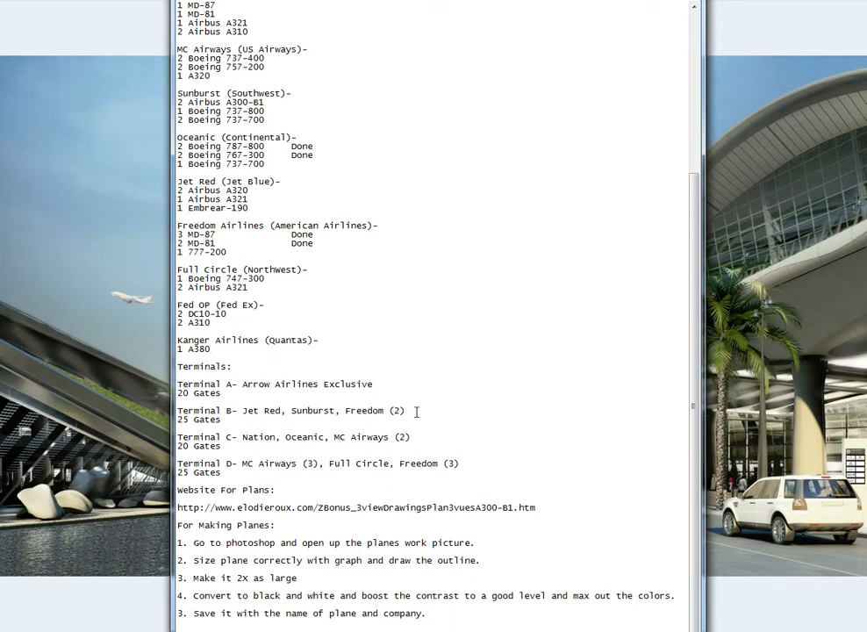
pyautogui.moveTo(149, 347)
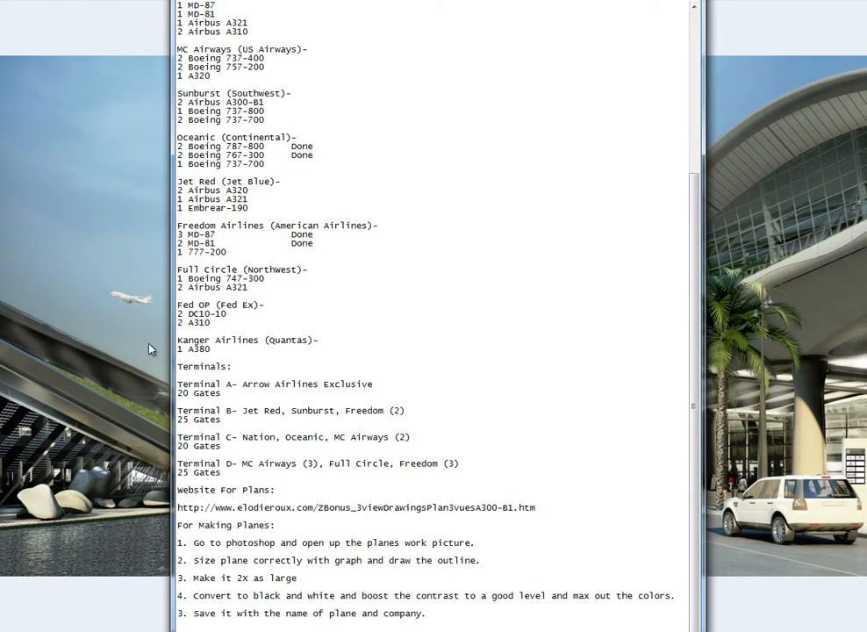
pyautogui.moveTo(183, 400)
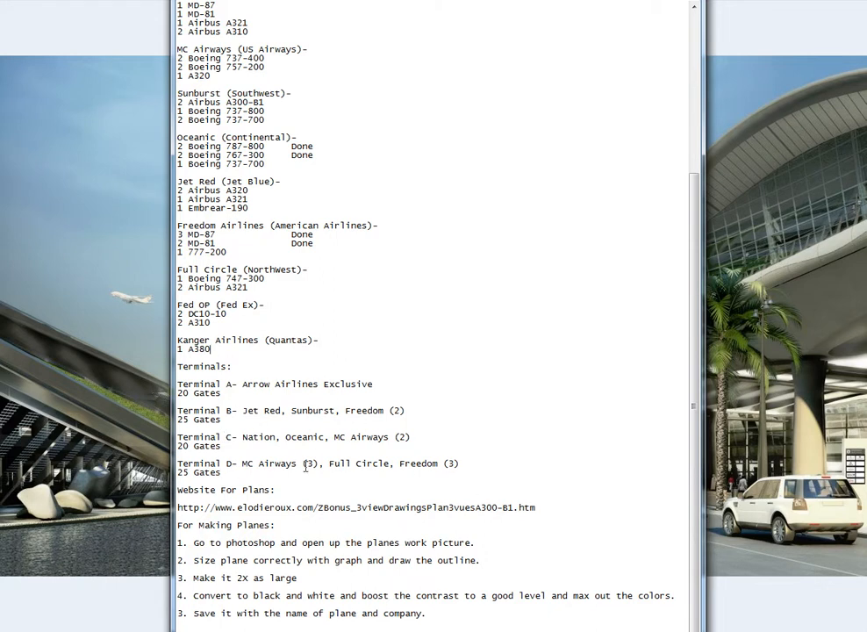
pyautogui.moveTo(280, 381)
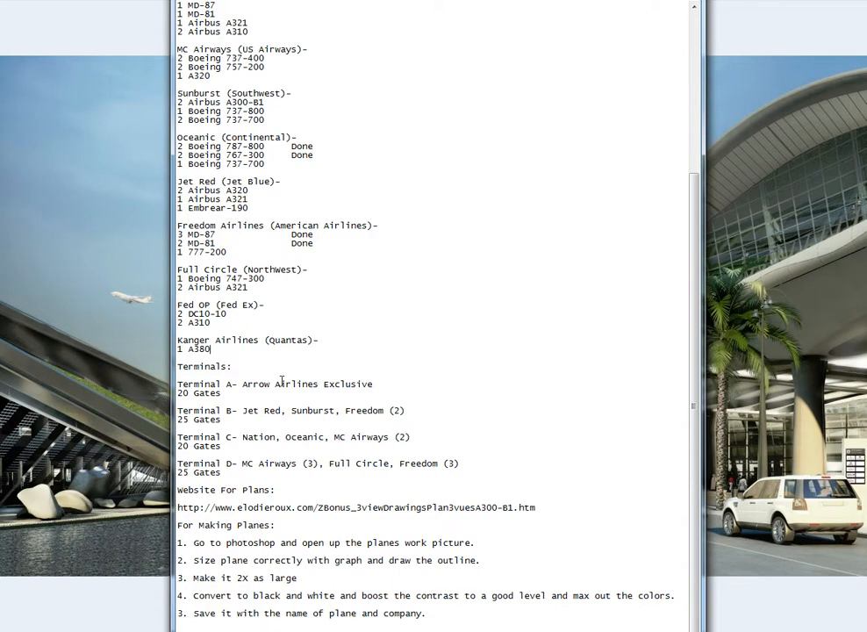
pyautogui.moveTo(393, 421)
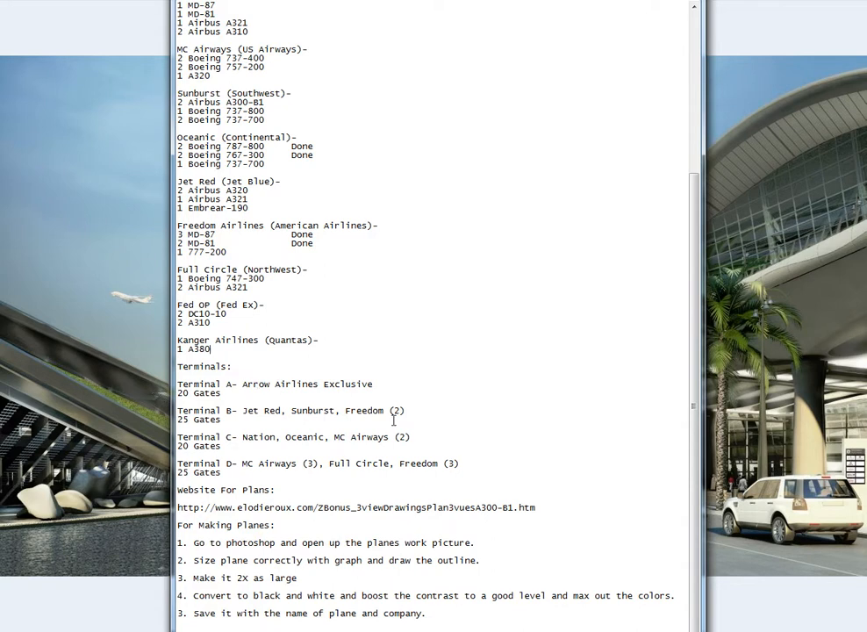
pyautogui.moveTo(404, 397)
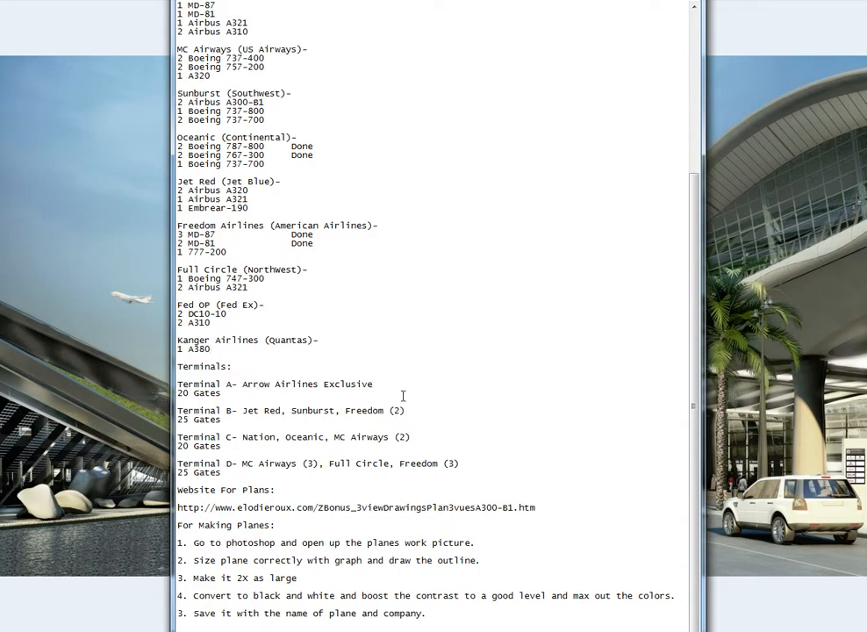
pyautogui.moveTo(346, 446)
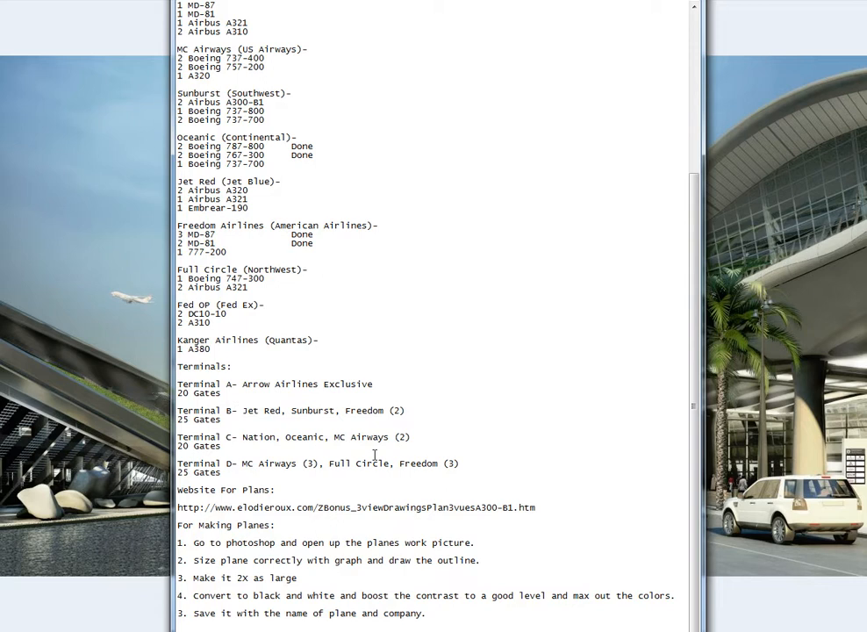
pyautogui.moveTo(246, 411)
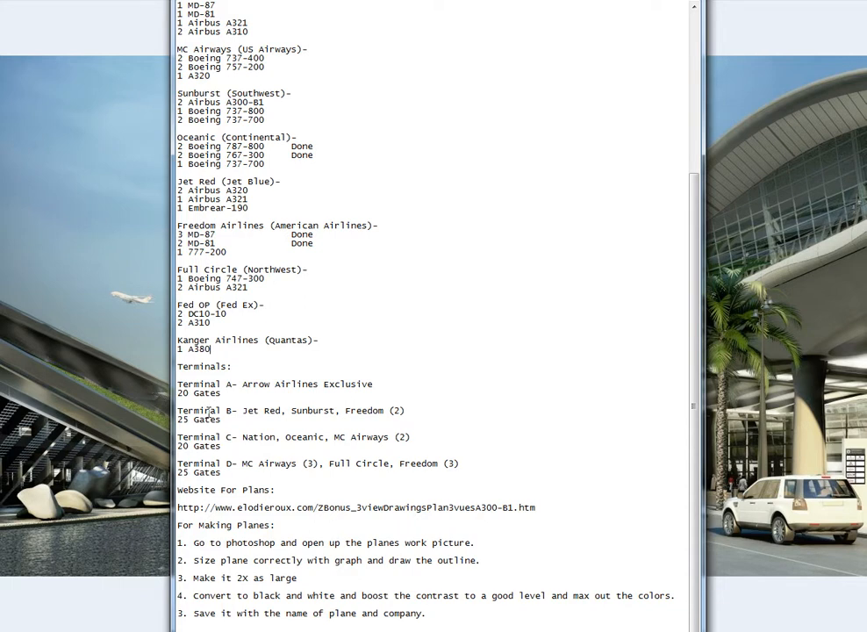
pyautogui.moveTo(404, 428)
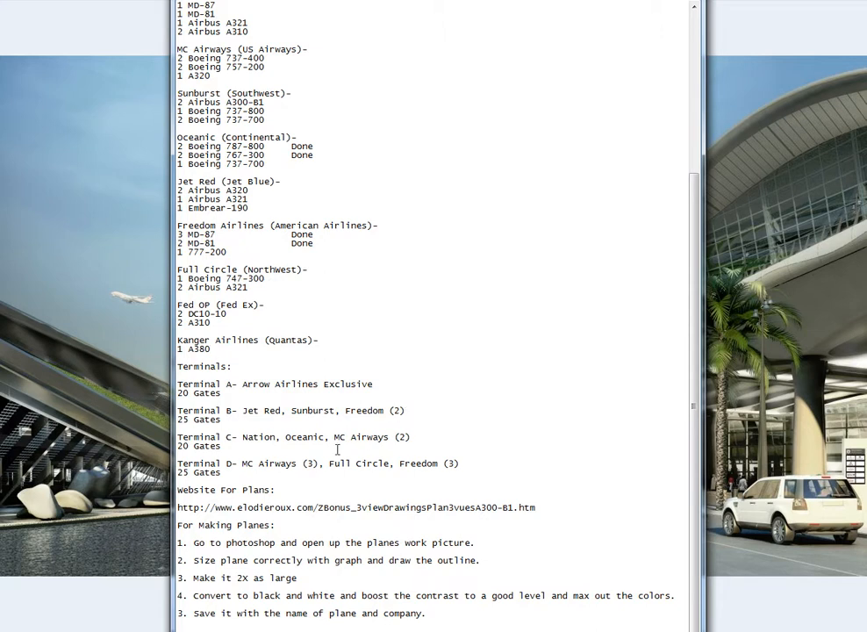
pyautogui.moveTo(241, 446)
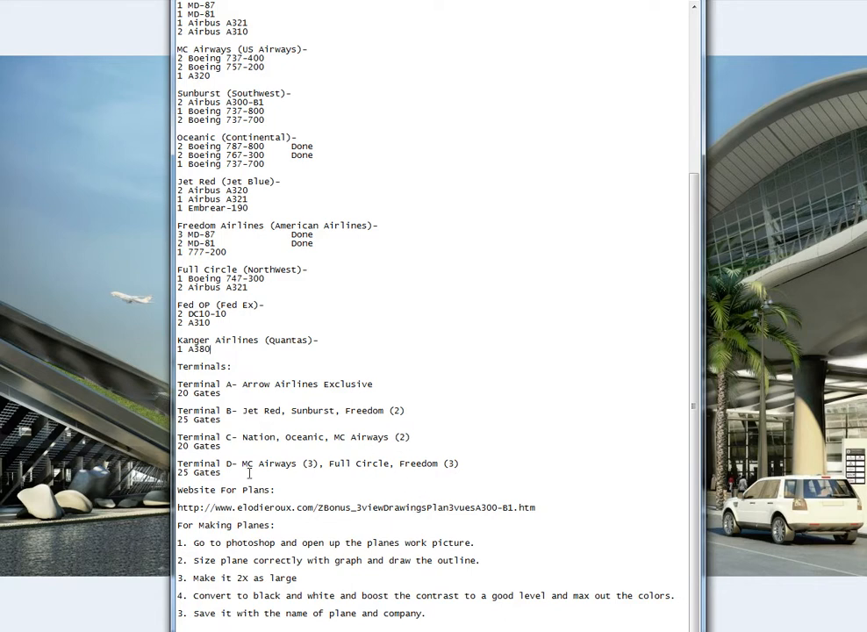
pyautogui.moveTo(249, 435)
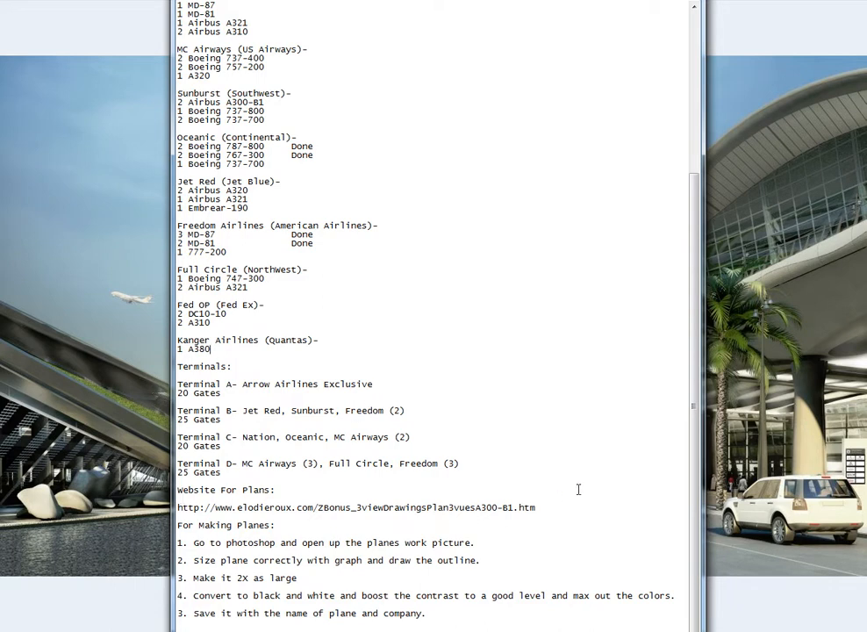
pyautogui.moveTo(206, 583)
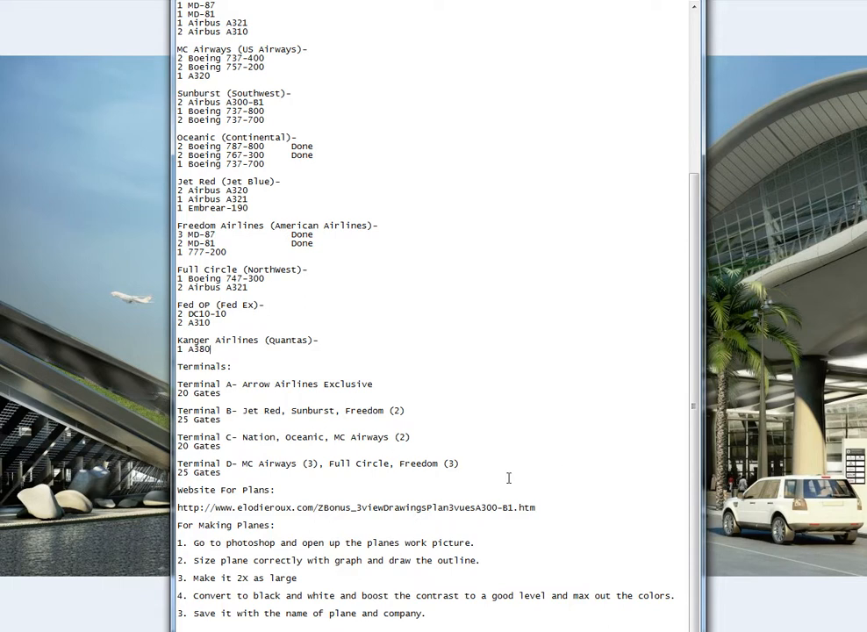
pyautogui.moveTo(450, 439)
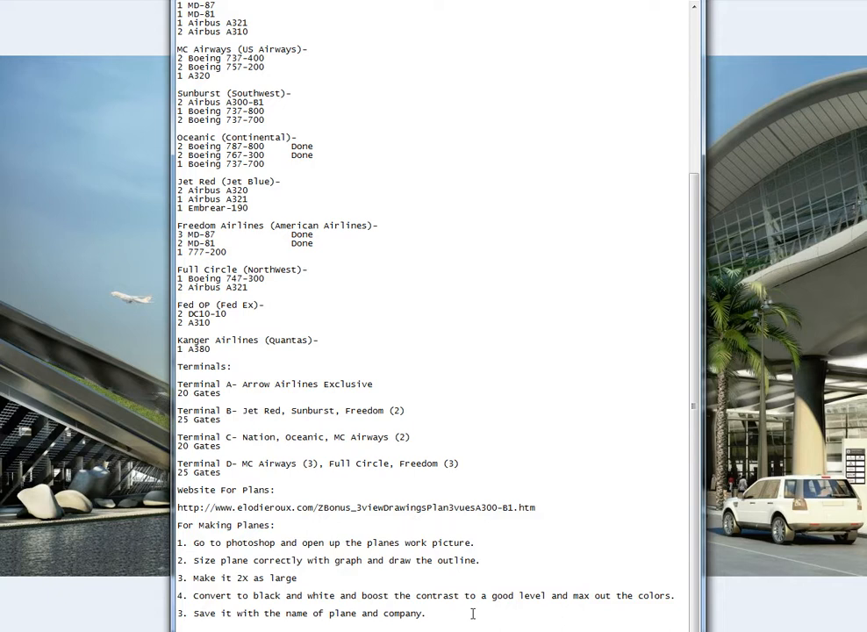
pyautogui.moveTo(622, 161)
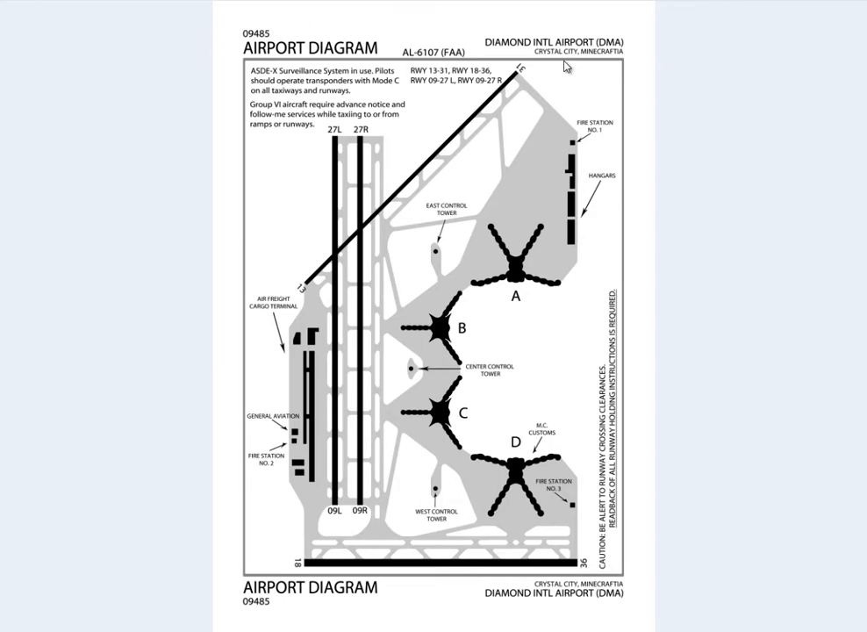
pyautogui.moveTo(230, 16)
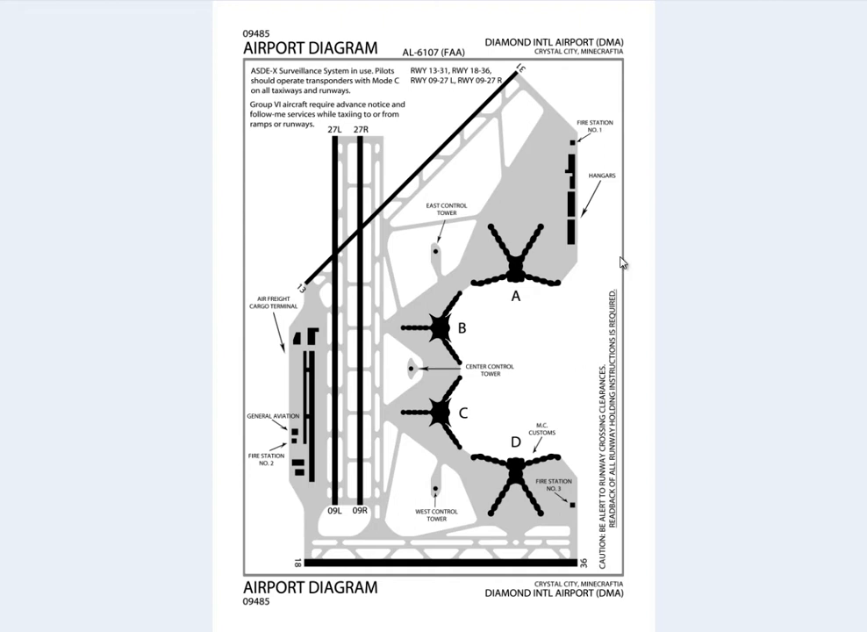
pyautogui.moveTo(373, 149)
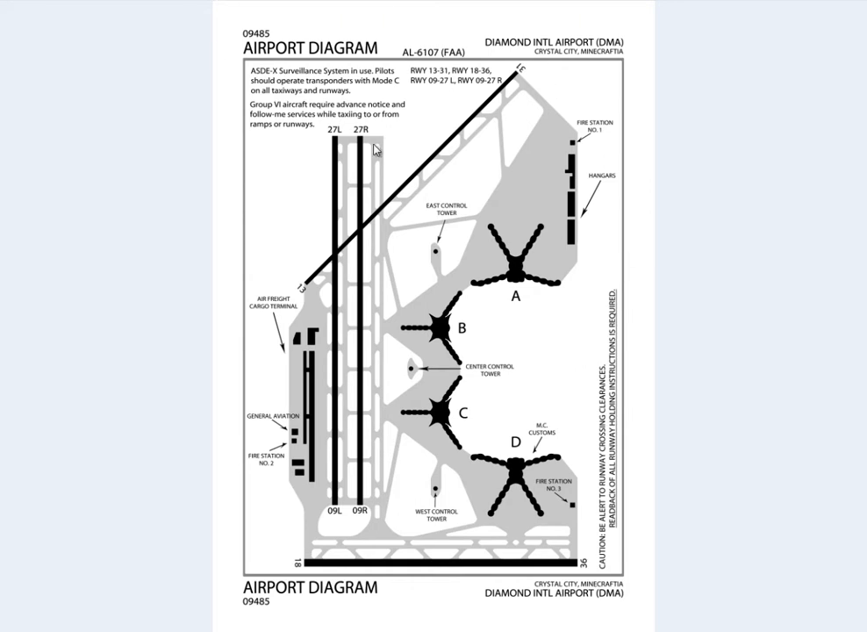
pyautogui.moveTo(242, 151)
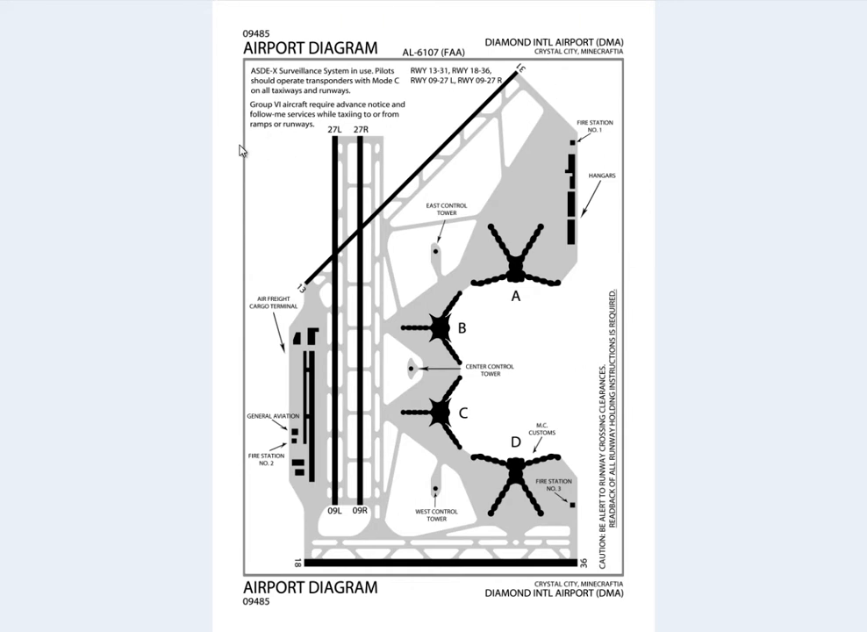
pyautogui.moveTo(663, 334)
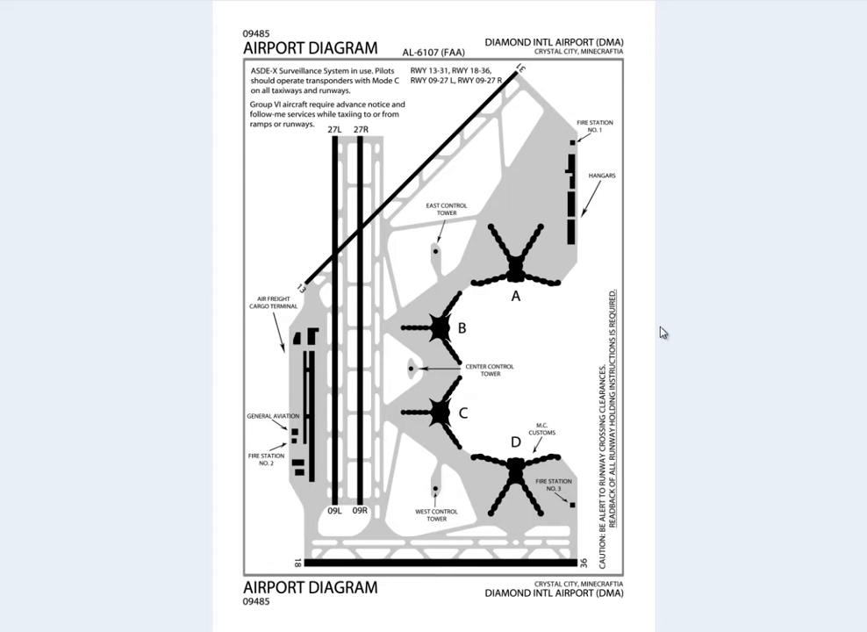
pyautogui.moveTo(365, 281)
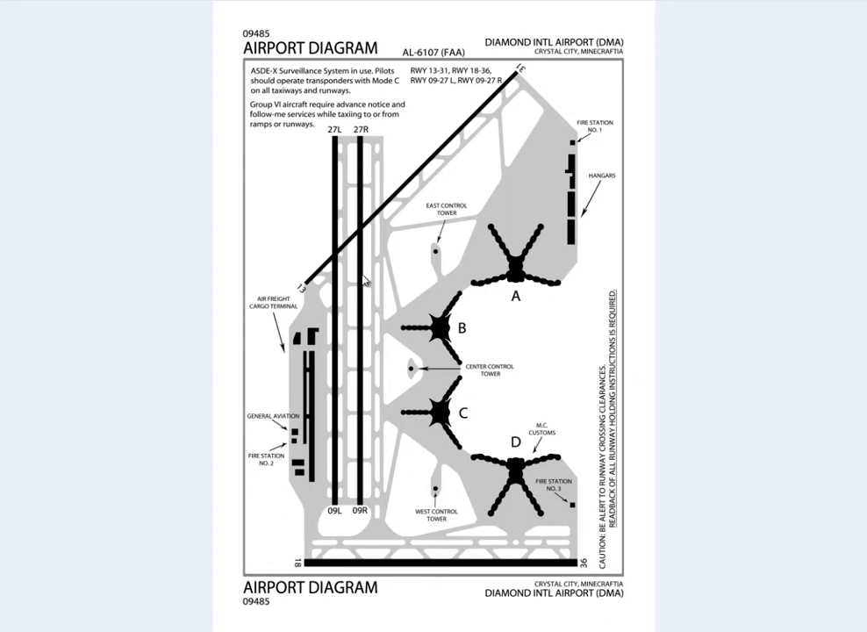
pyautogui.moveTo(583, 176)
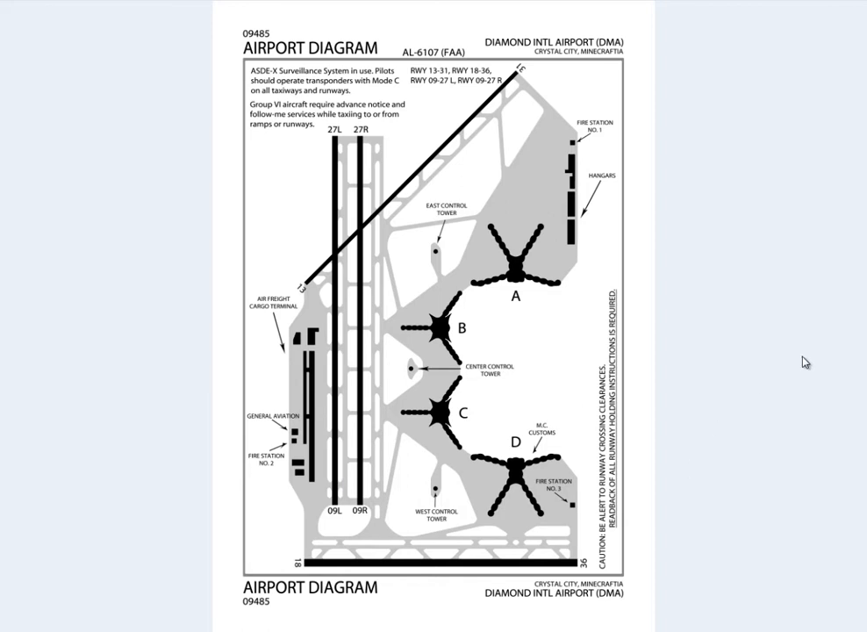
pyautogui.moveTo(368, 337)
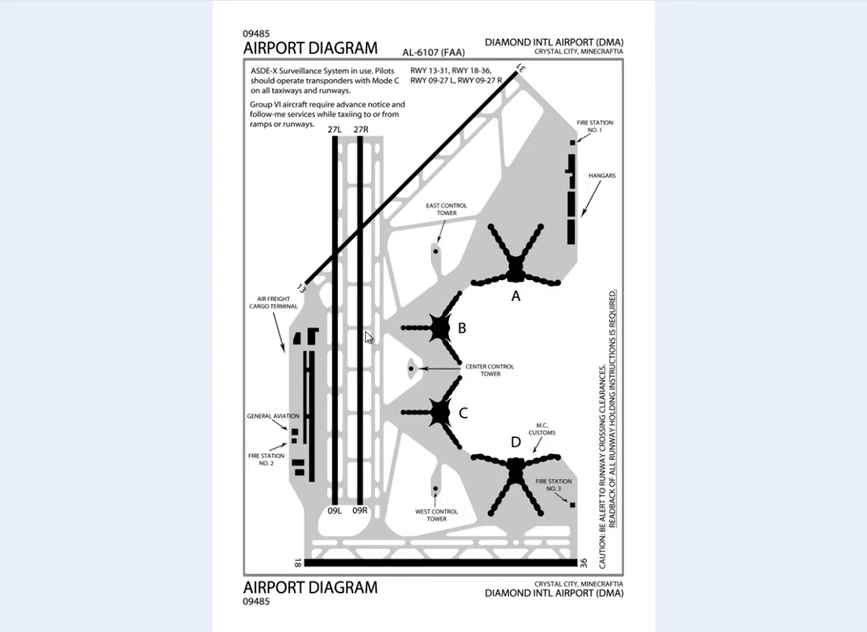
pyautogui.moveTo(291, 238)
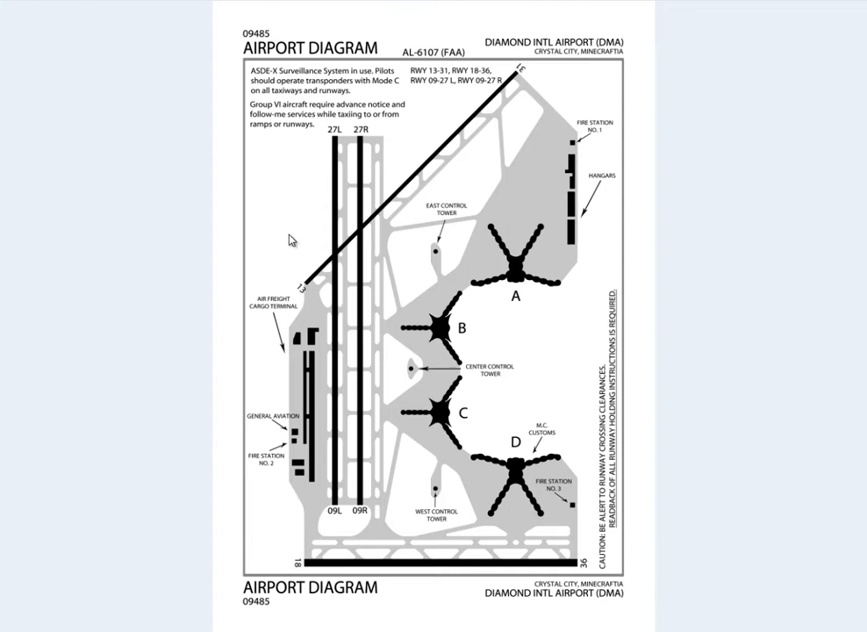
pyautogui.moveTo(509, 68)
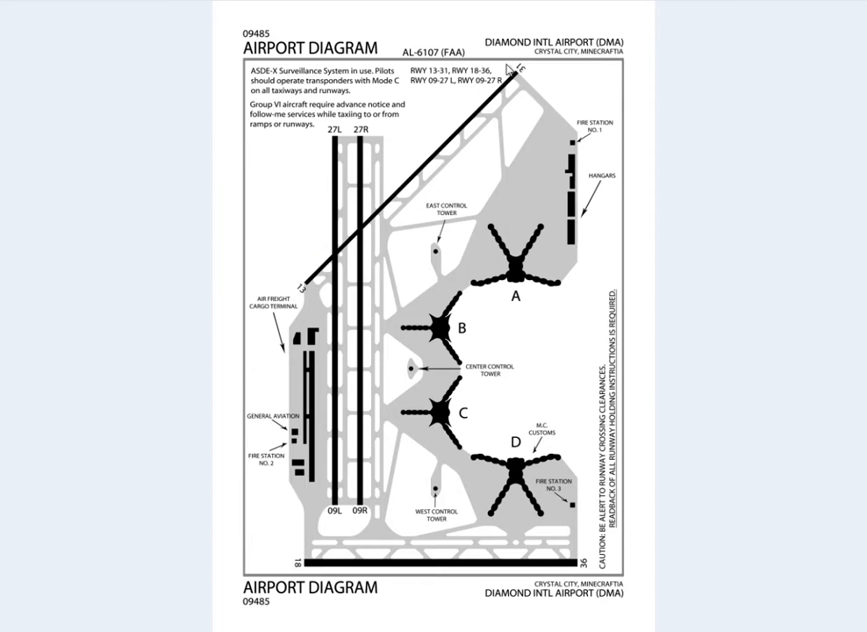
pyautogui.moveTo(523, 52)
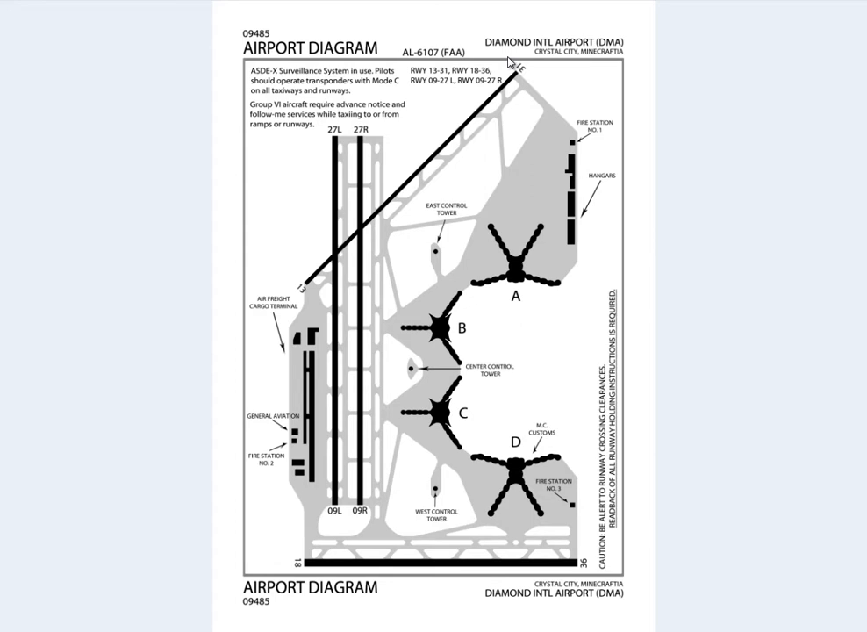
pyautogui.moveTo(579, 186)
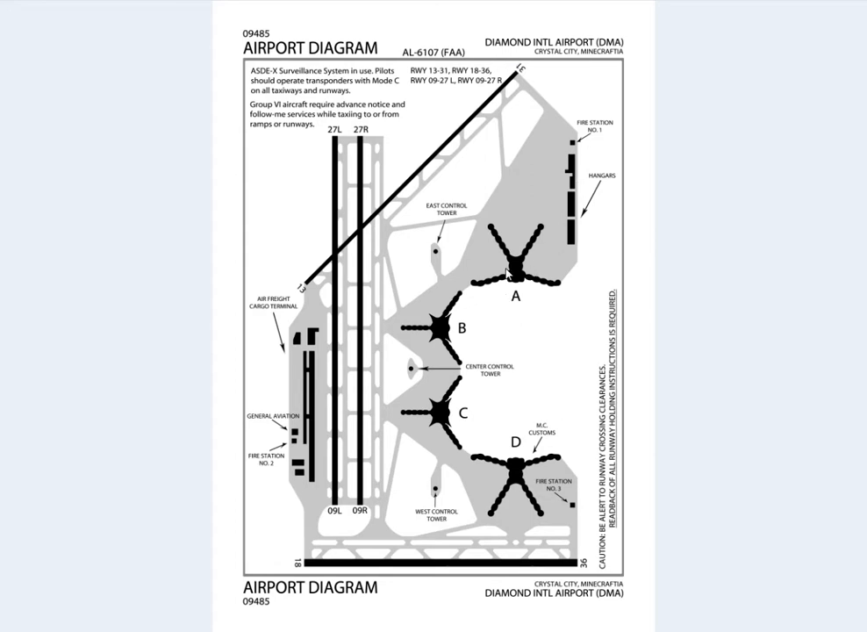
pyautogui.moveTo(488, 278)
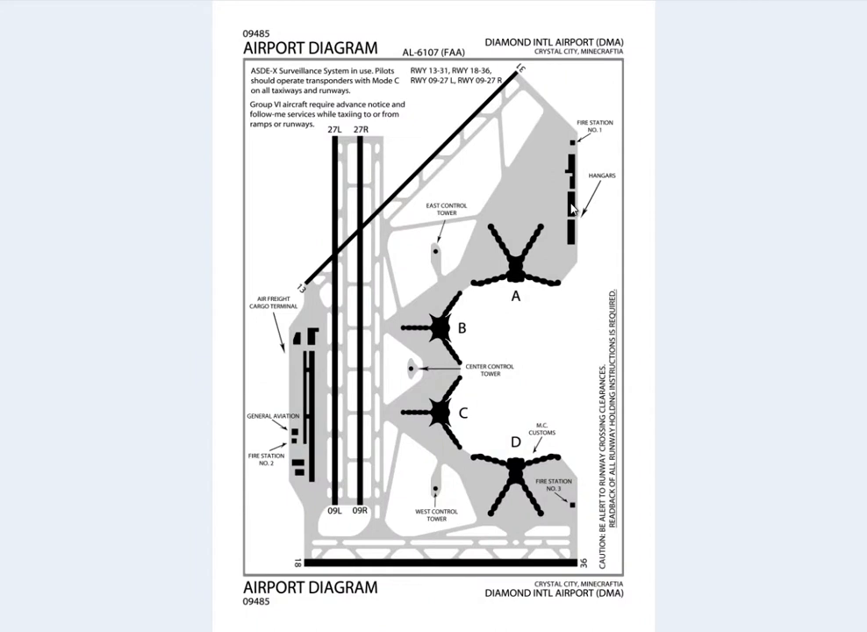
pyautogui.moveTo(327, 323)
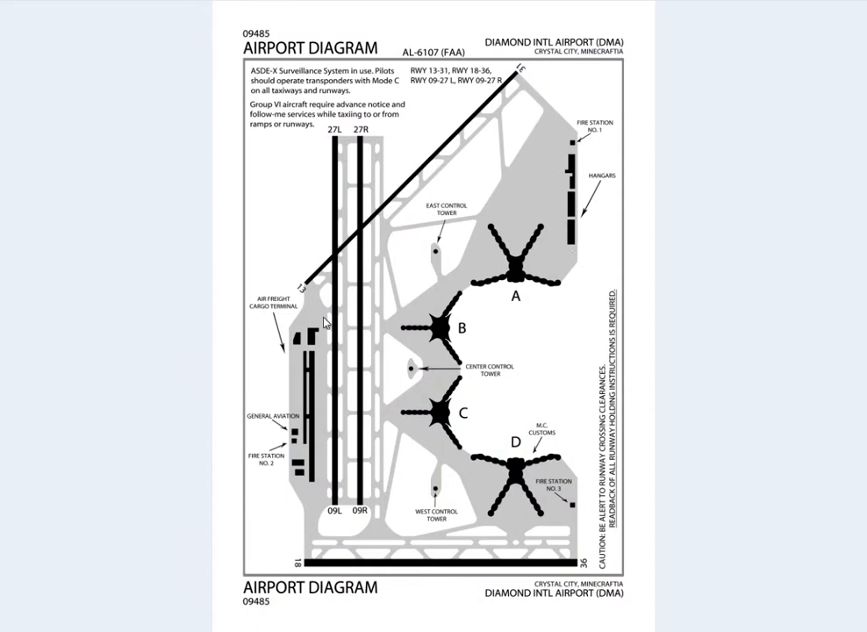
pyautogui.moveTo(285, 237)
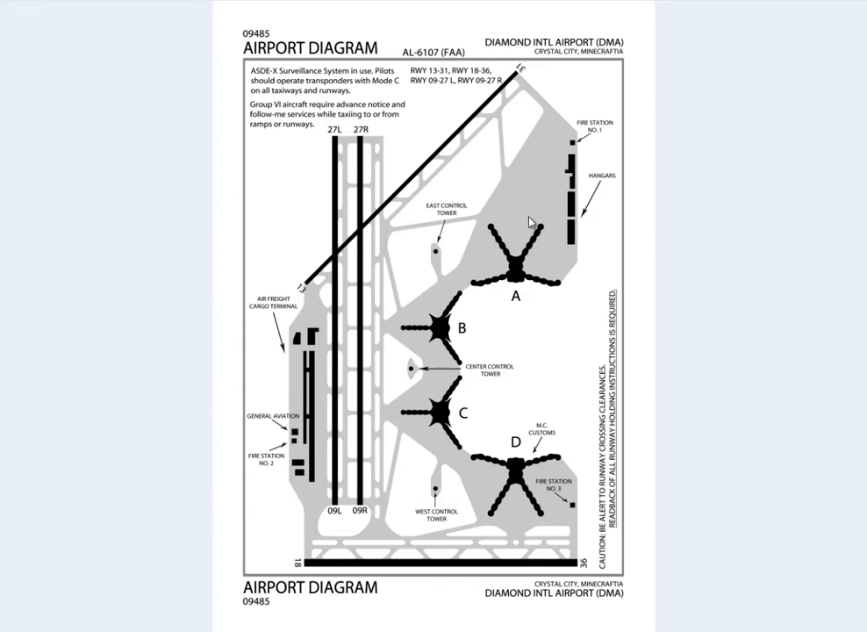
pyautogui.moveTo(514, 309)
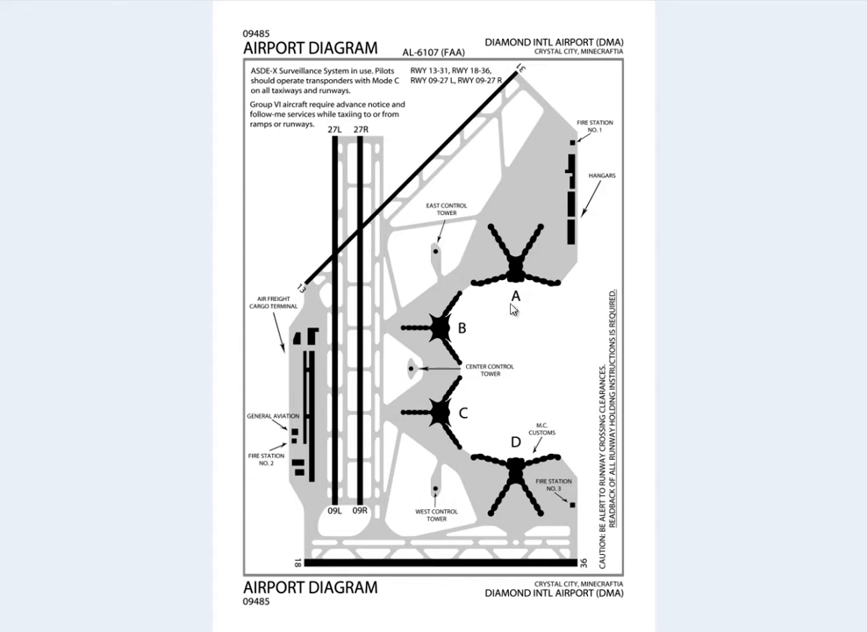
pyautogui.moveTo(445, 316)
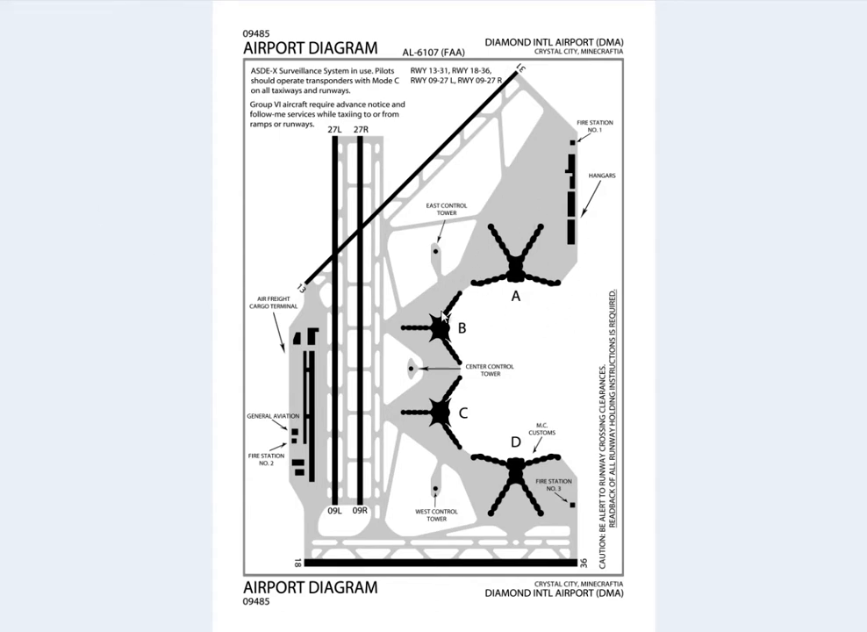
pyautogui.moveTo(442, 344)
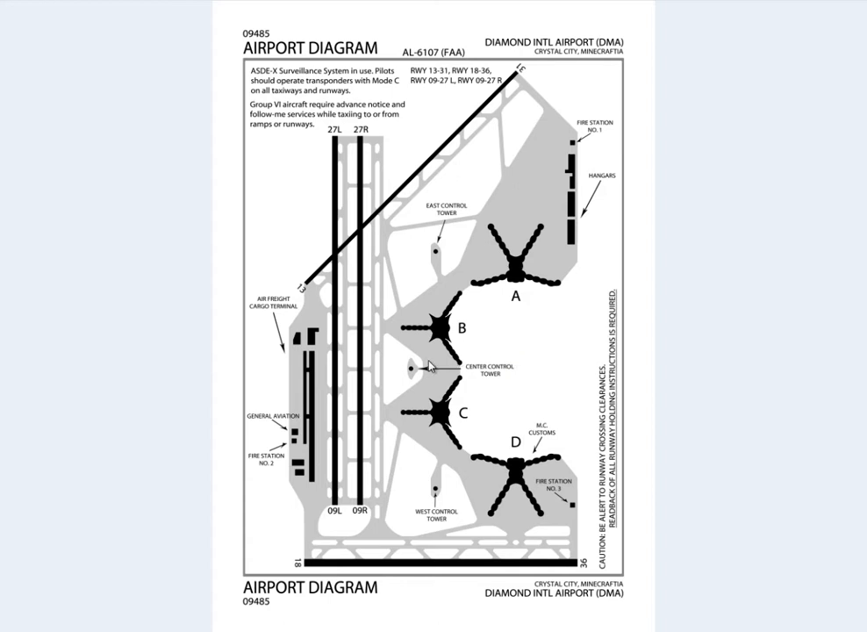
pyautogui.moveTo(428, 351)
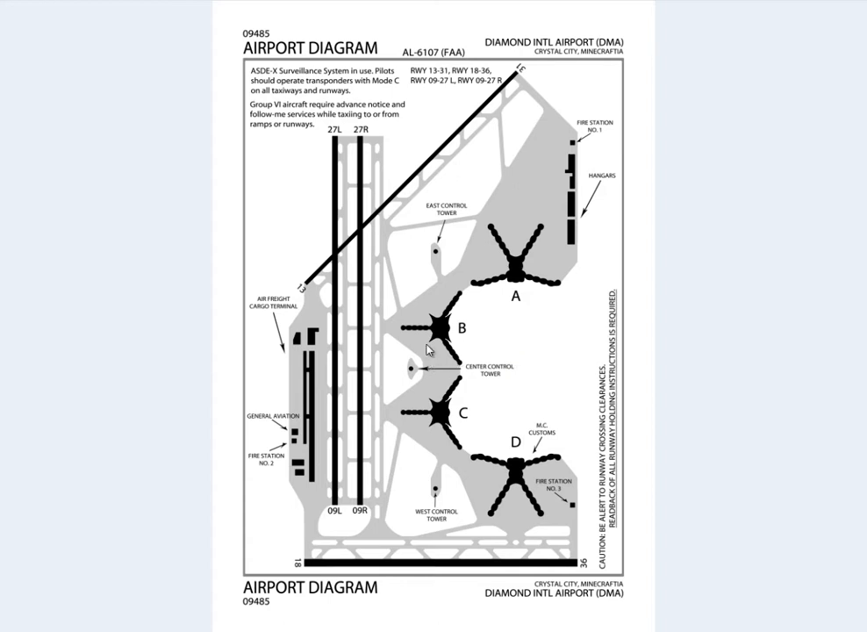
pyautogui.moveTo(502, 250)
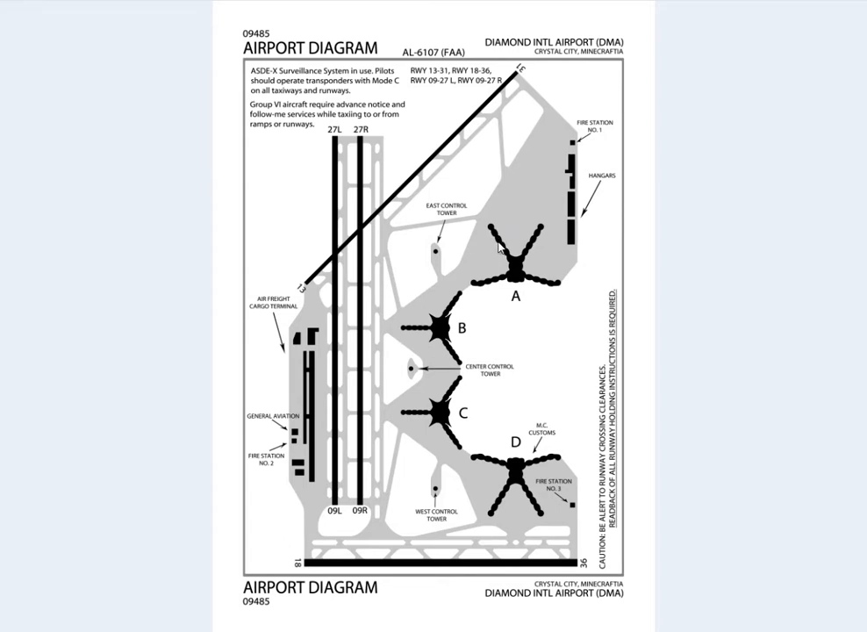
pyautogui.moveTo(516, 273)
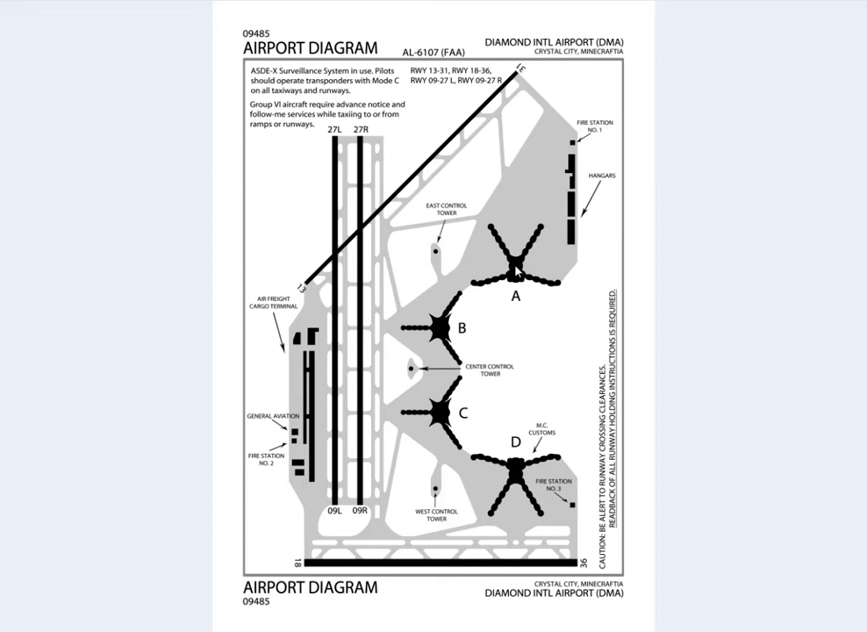
pyautogui.moveTo(555, 210)
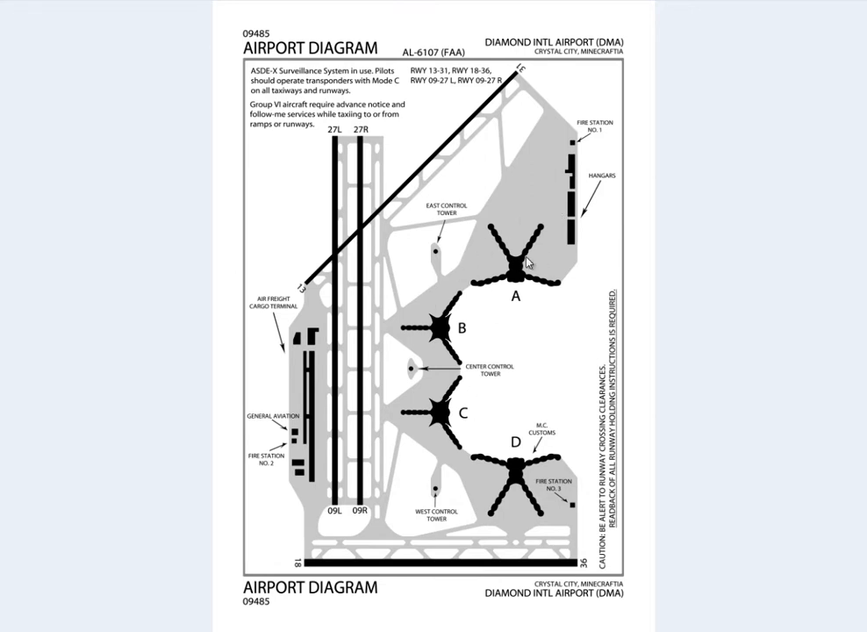
pyautogui.moveTo(505, 104)
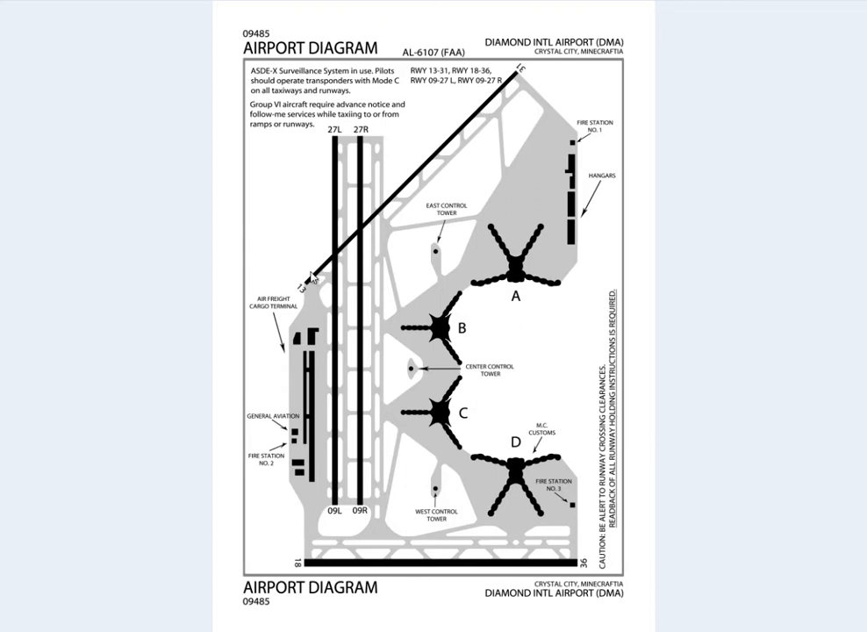
pyautogui.moveTo(342, 271)
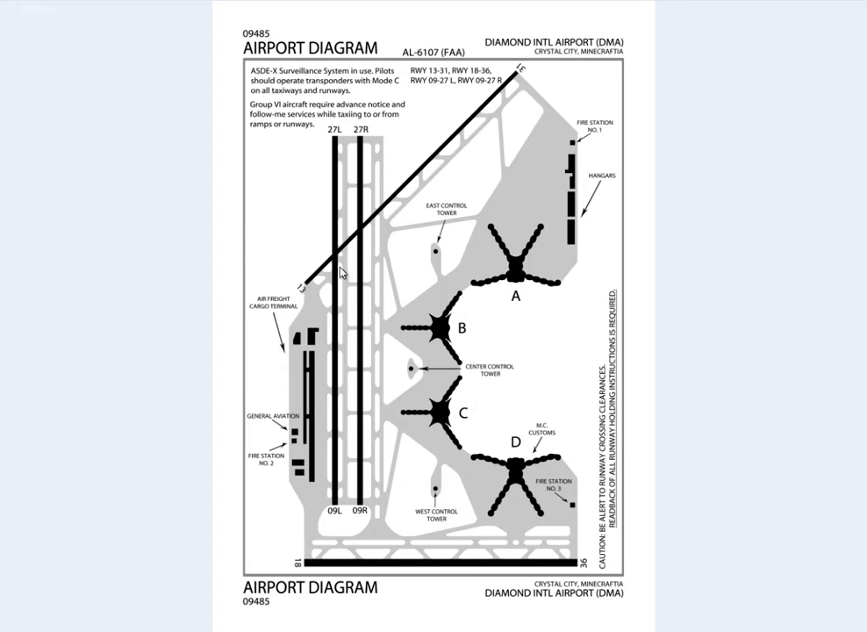
pyautogui.moveTo(309, 290)
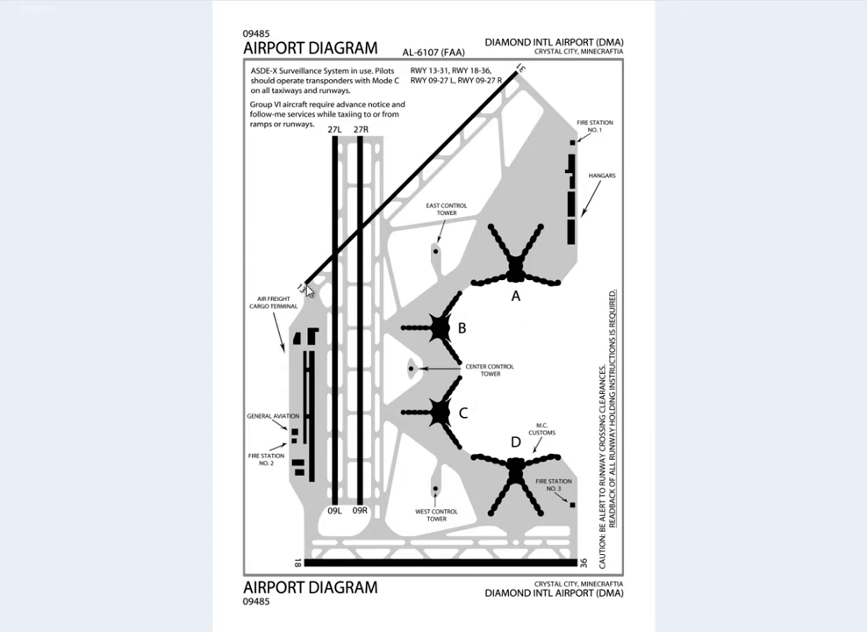
pyautogui.moveTo(302, 297)
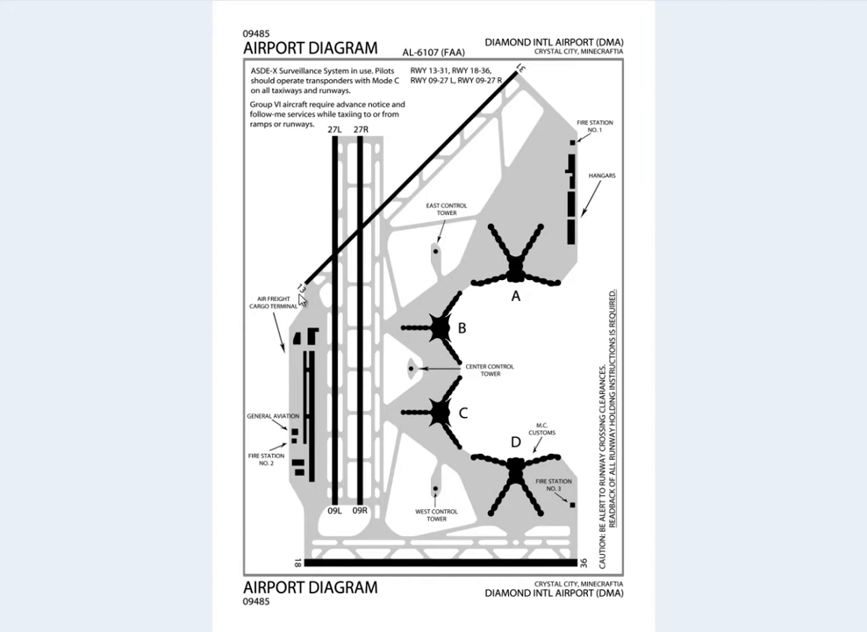
pyautogui.moveTo(330, 330)
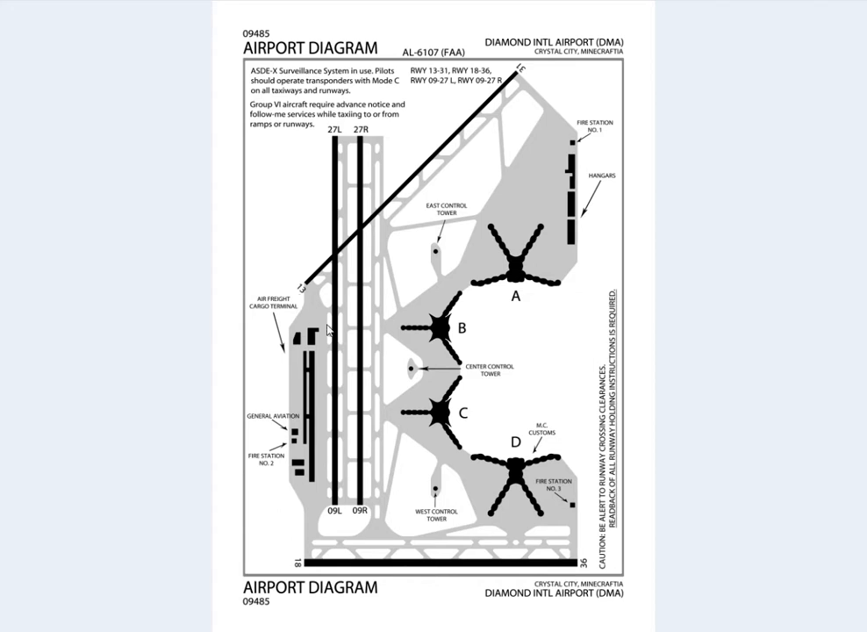
pyautogui.moveTo(98, 551)
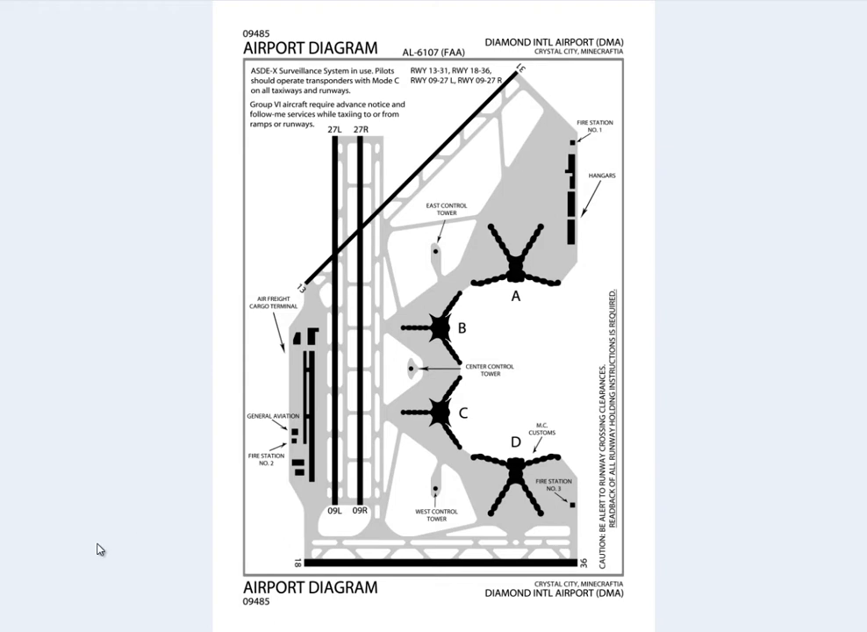
pyautogui.moveTo(548, 54)
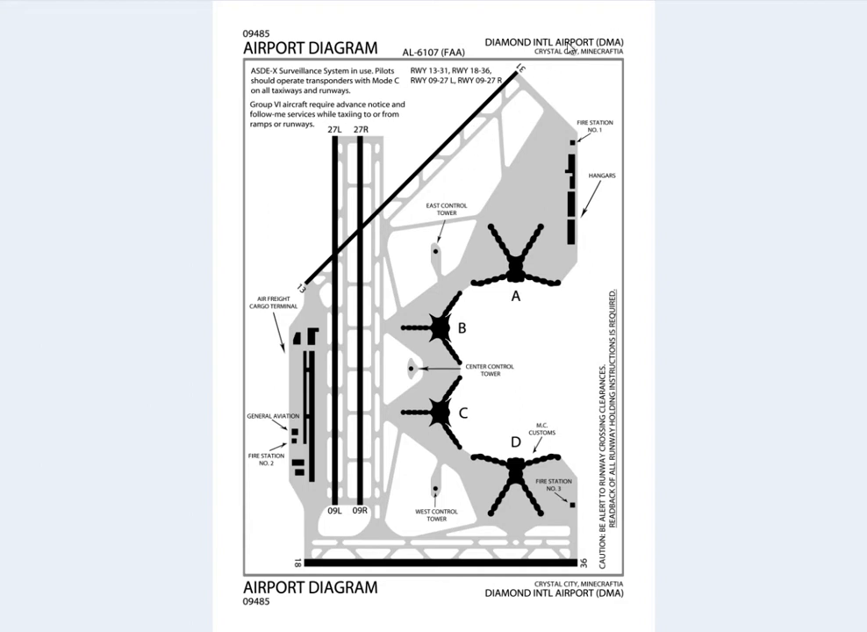
pyautogui.moveTo(417, 314)
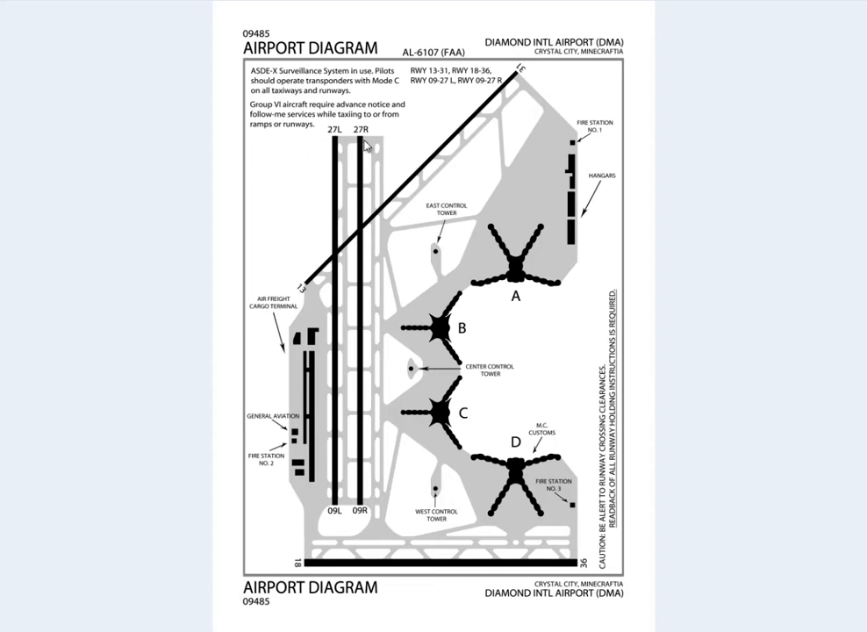
pyautogui.moveTo(341, 520)
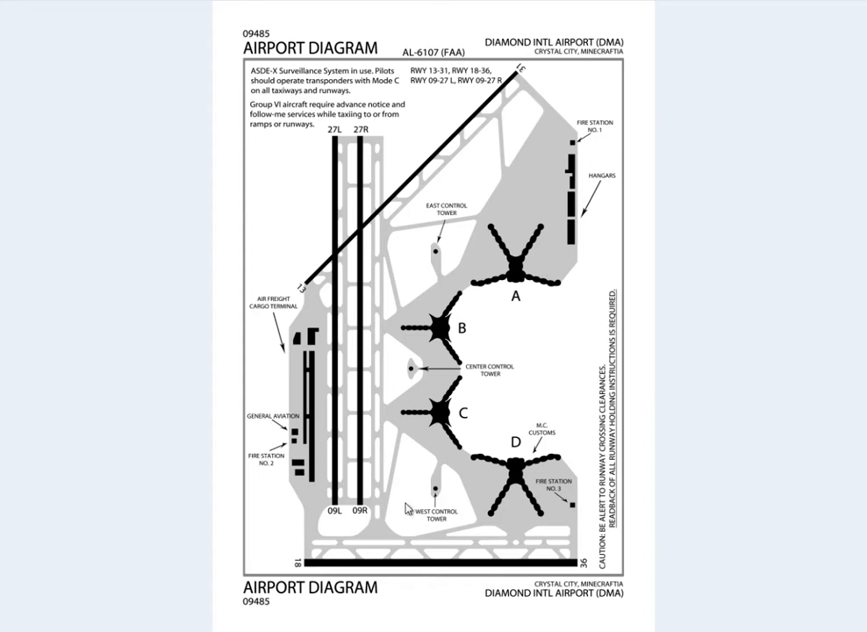
pyautogui.moveTo(297, 390)
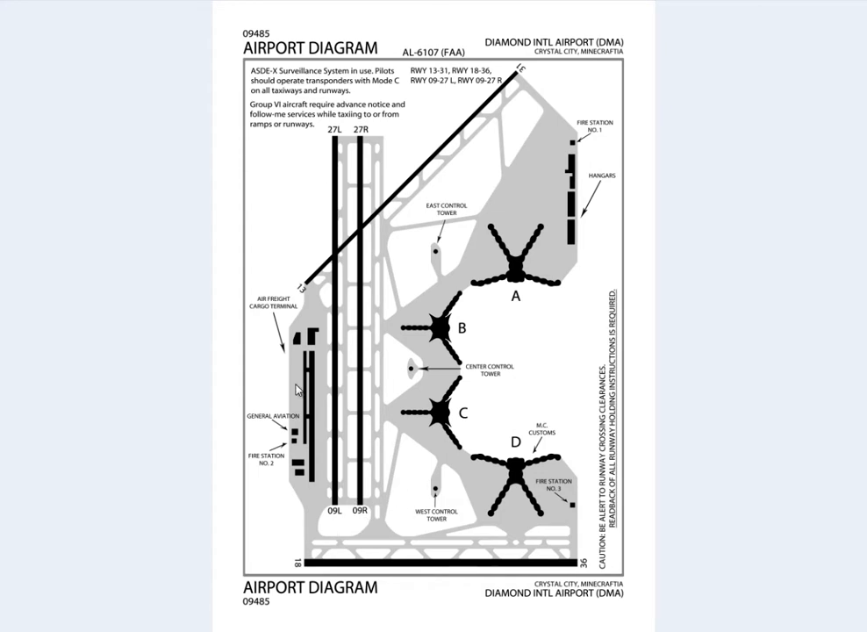
pyautogui.moveTo(326, 509)
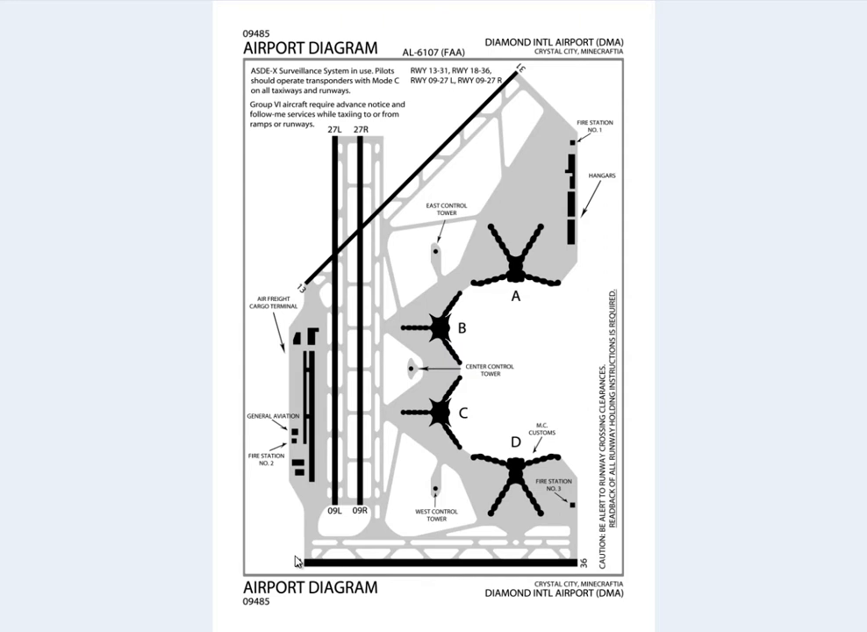
pyautogui.moveTo(495, 500)
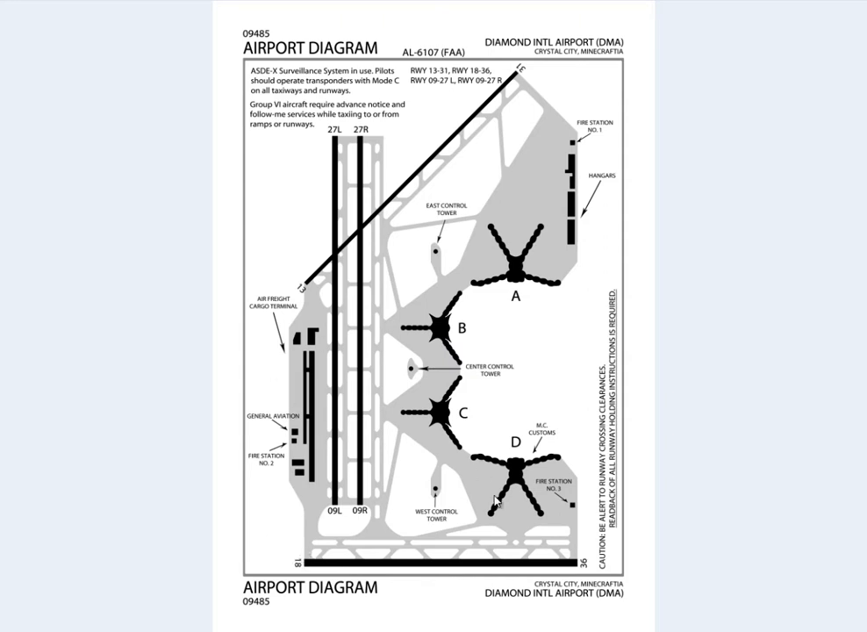
pyautogui.moveTo(537, 506)
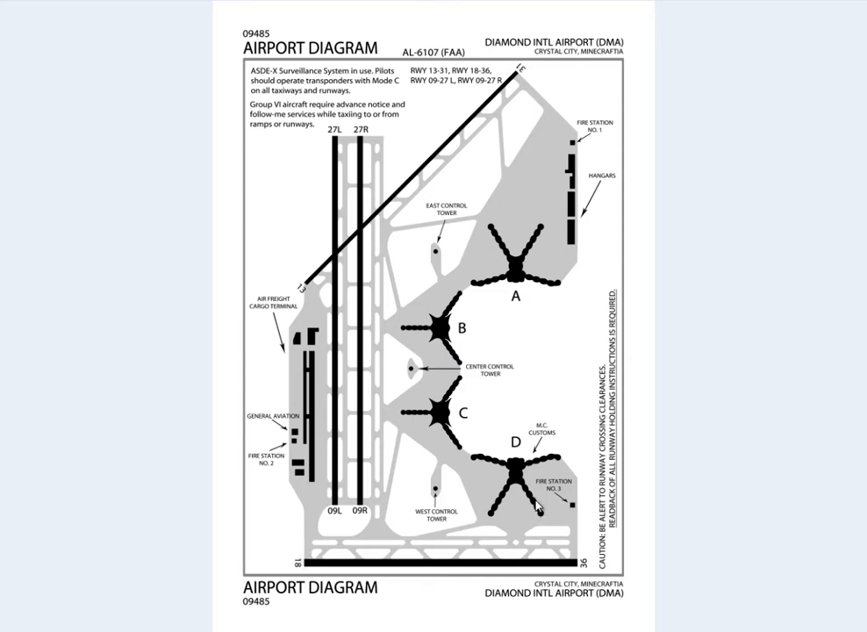
pyautogui.moveTo(495, 474)
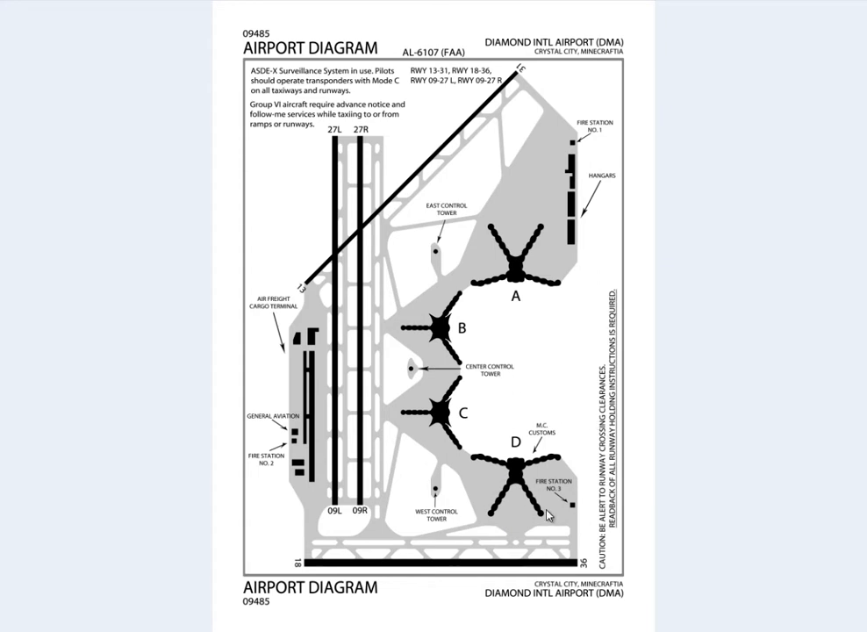
pyautogui.moveTo(550, 508)
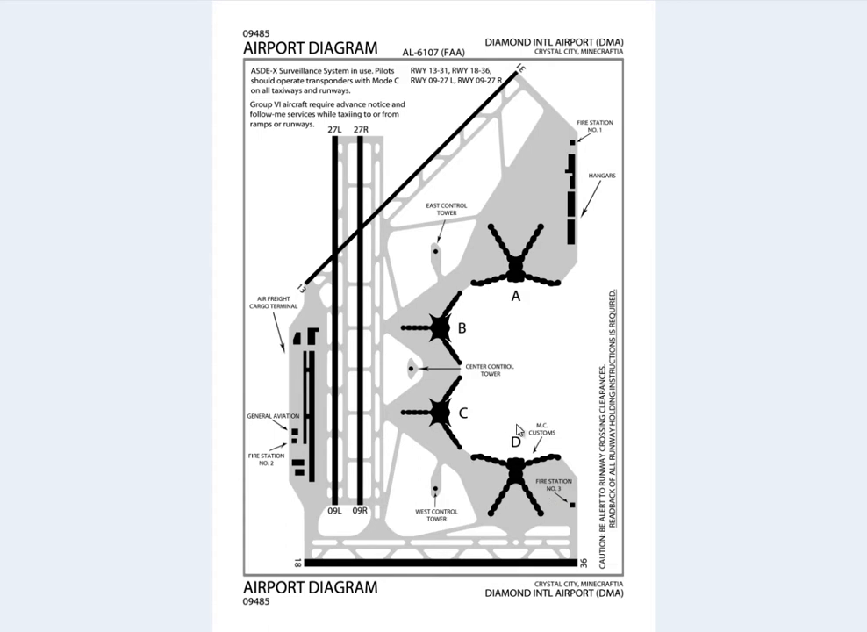
pyautogui.moveTo(368, 465)
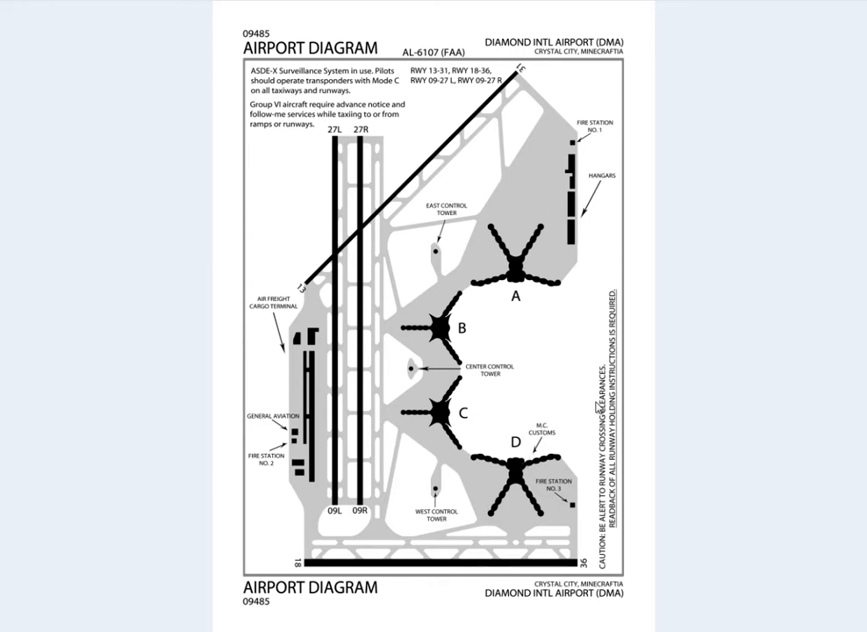
pyautogui.moveTo(565, 411)
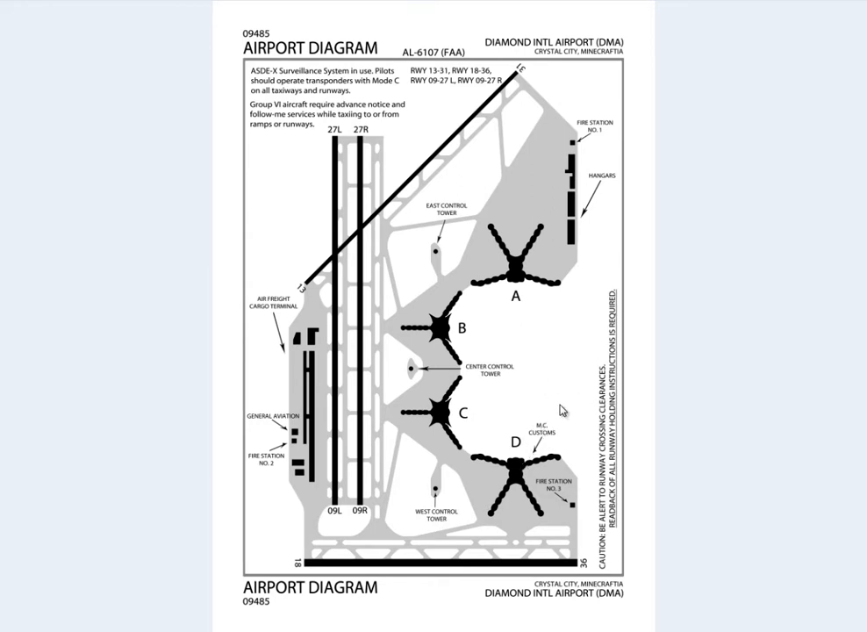
pyautogui.moveTo(562, 439)
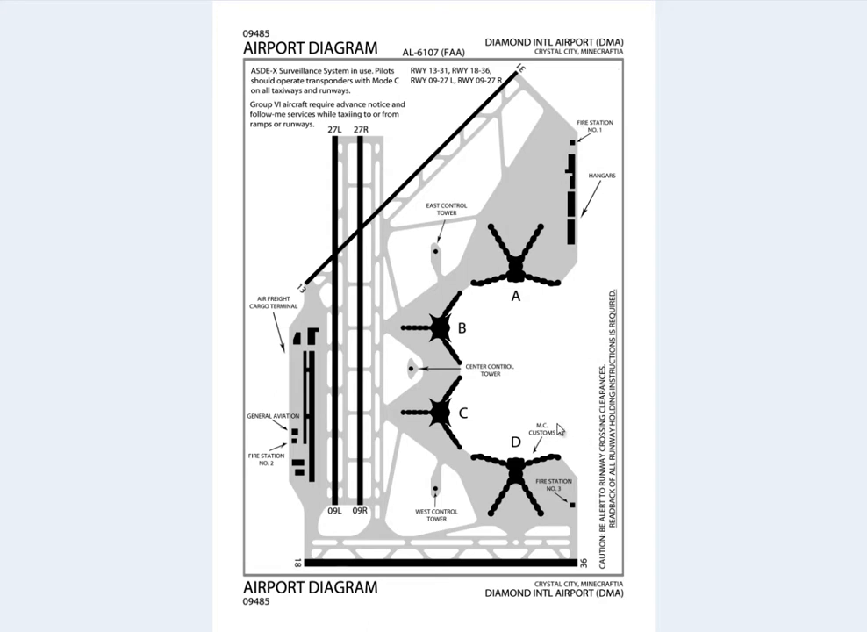
pyautogui.moveTo(516, 175)
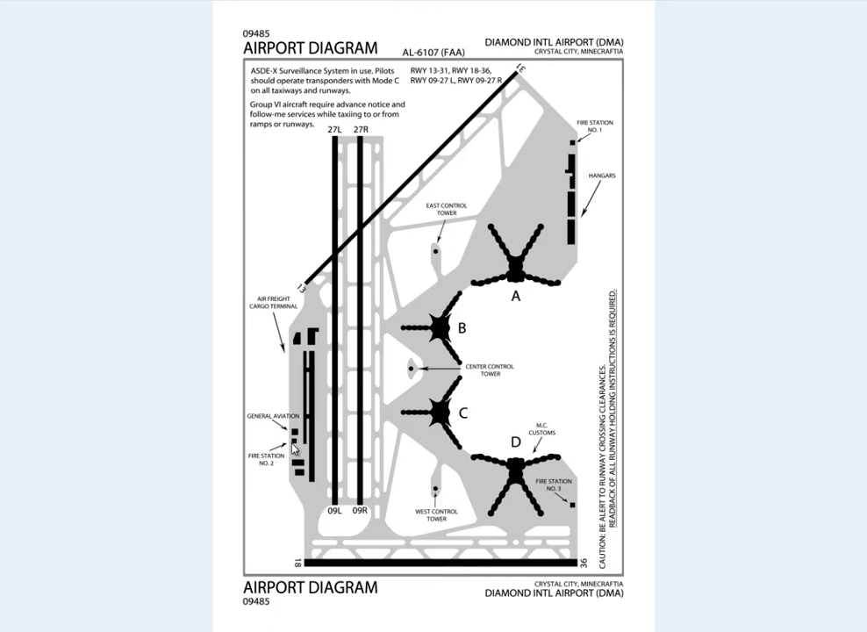
pyautogui.moveTo(295, 448)
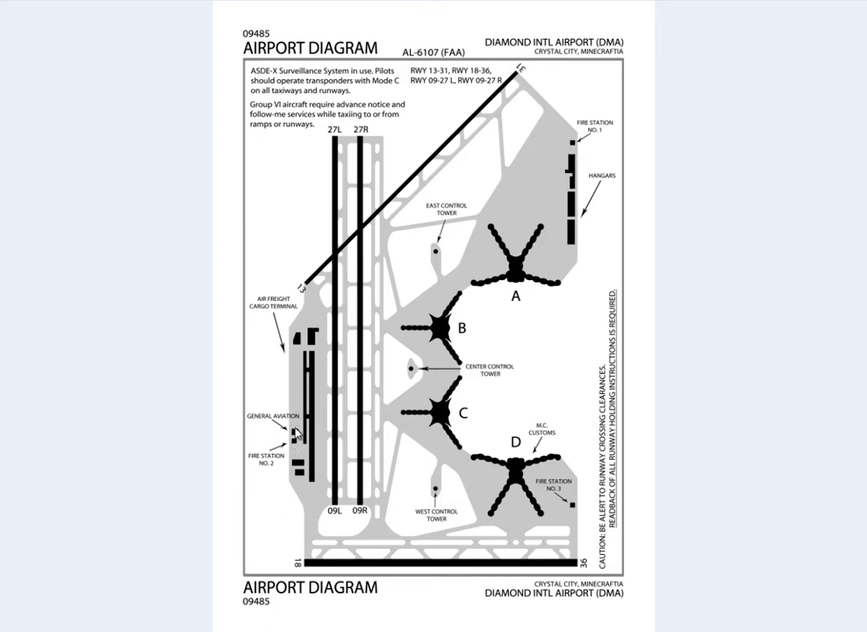
pyautogui.moveTo(295, 432)
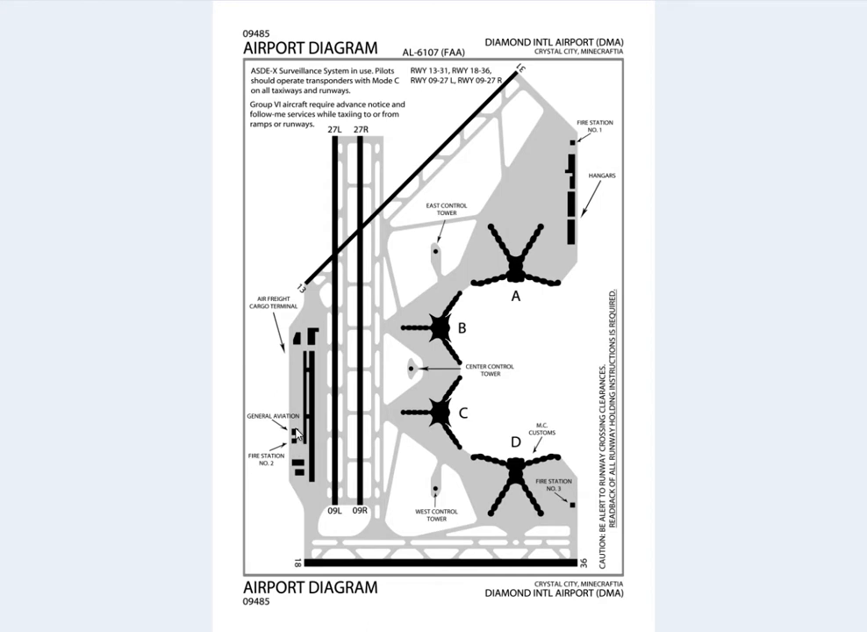
pyautogui.moveTo(297, 305)
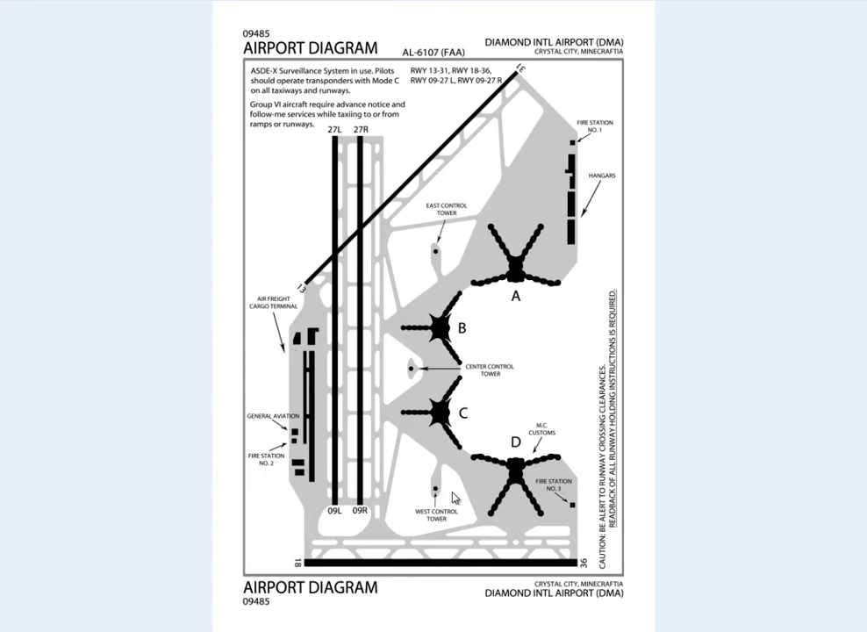
pyautogui.moveTo(453, 242)
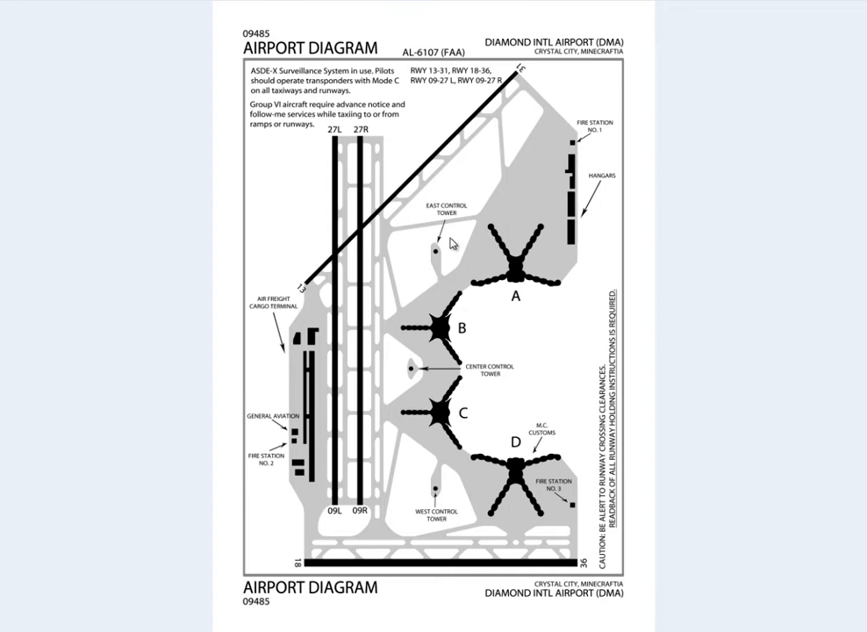
pyautogui.moveTo(457, 495)
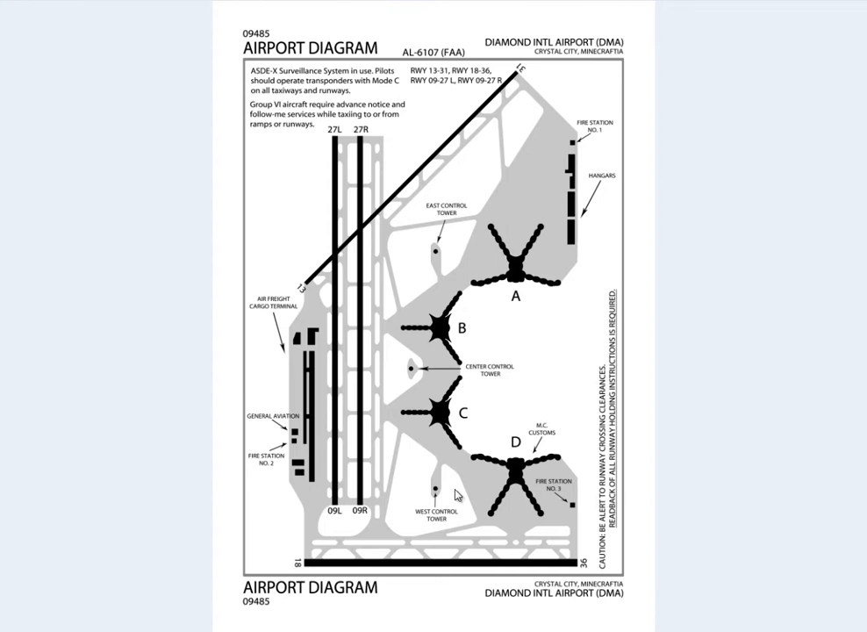
pyautogui.moveTo(519, 312)
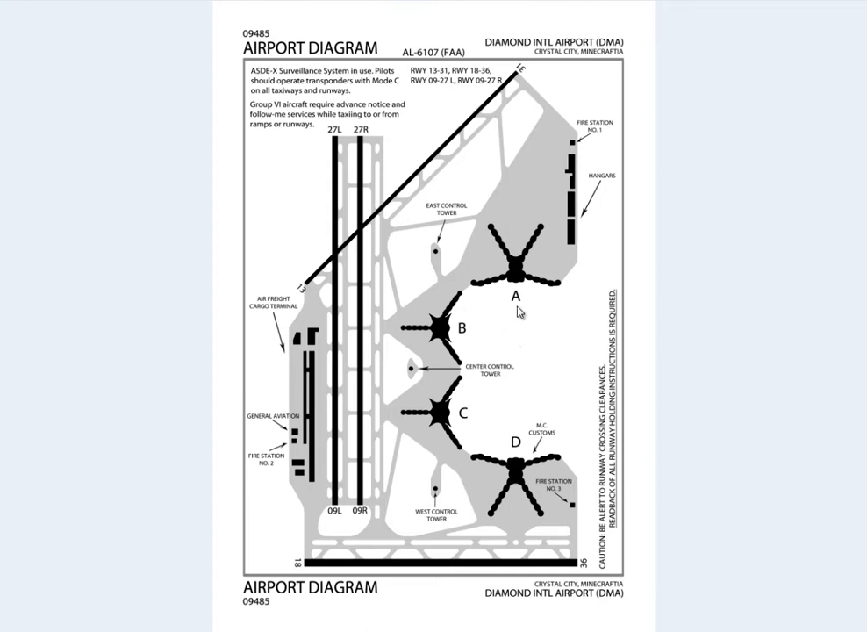
pyautogui.moveTo(565, 116)
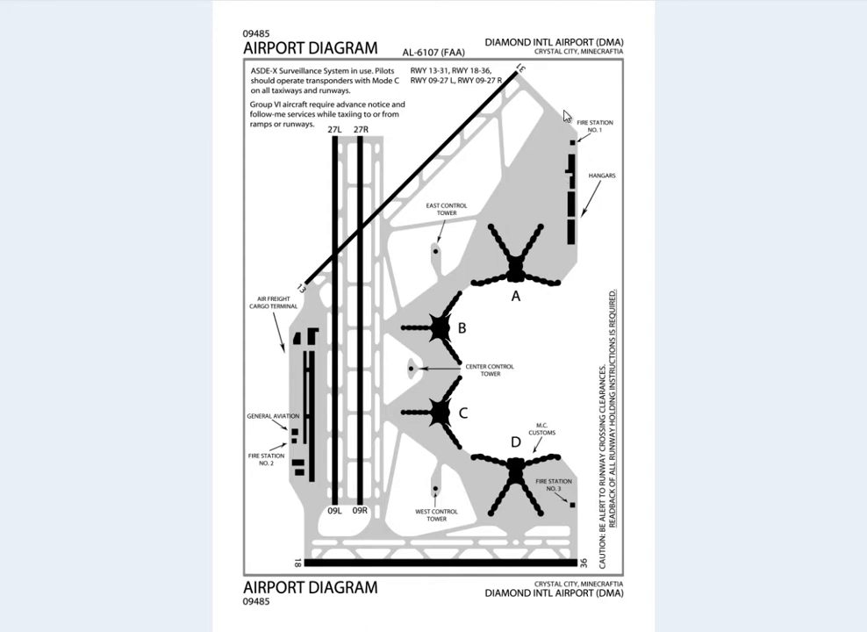
pyautogui.moveTo(568, 123)
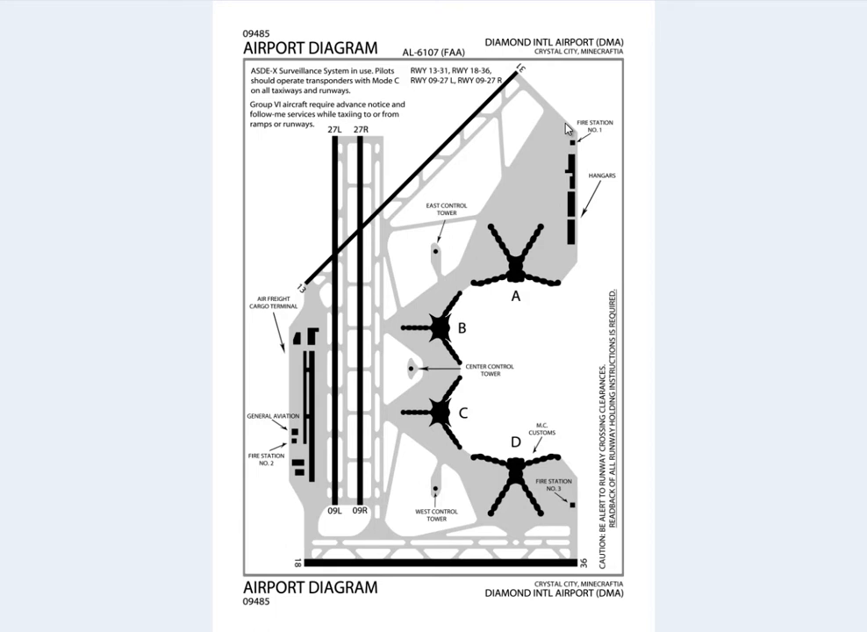
pyautogui.moveTo(533, 313)
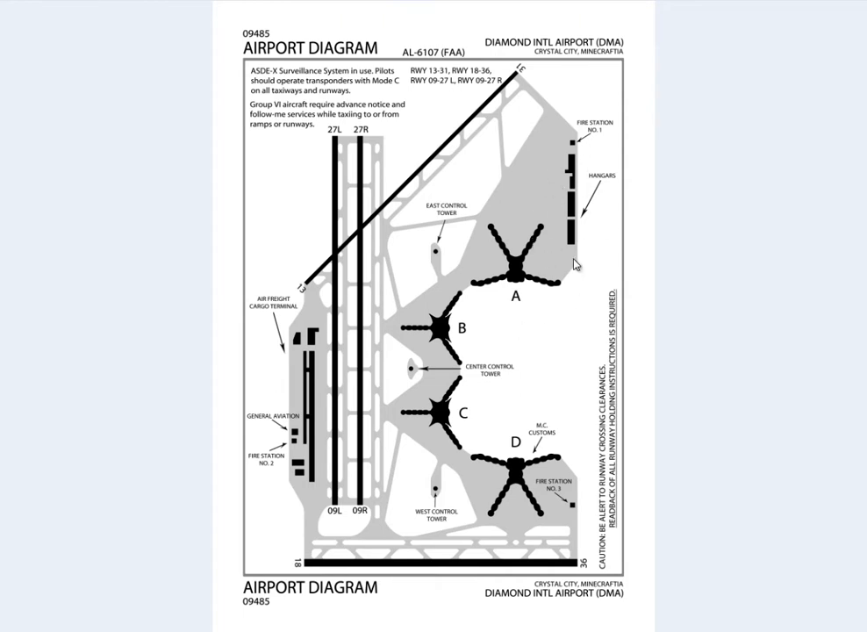
pyautogui.moveTo(581, 173)
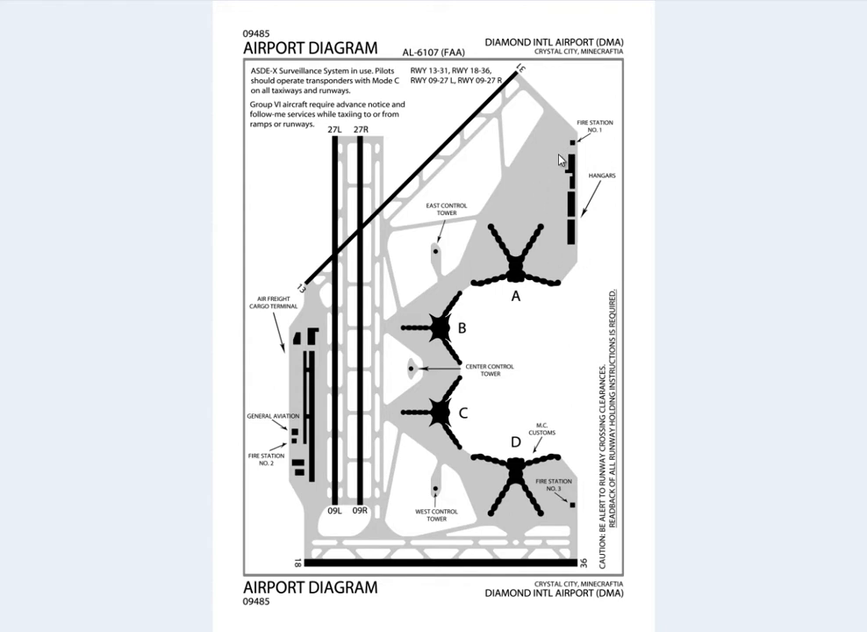
pyautogui.moveTo(306, 337)
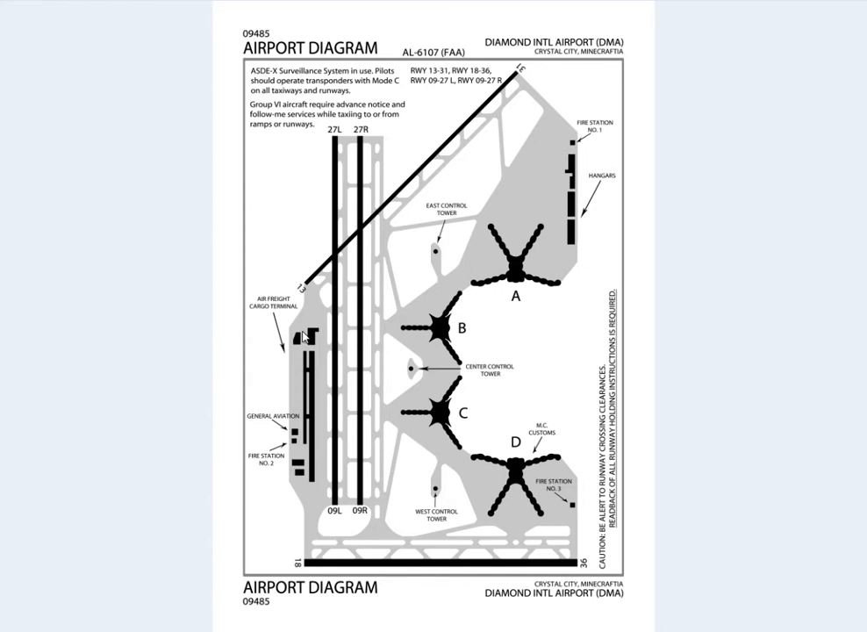
pyautogui.moveTo(292, 439)
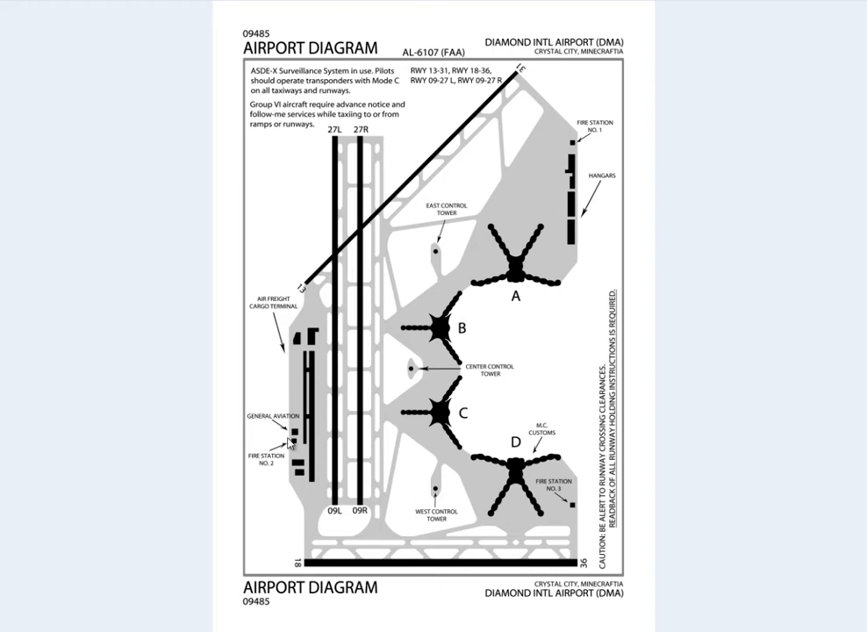
pyautogui.moveTo(520, 483)
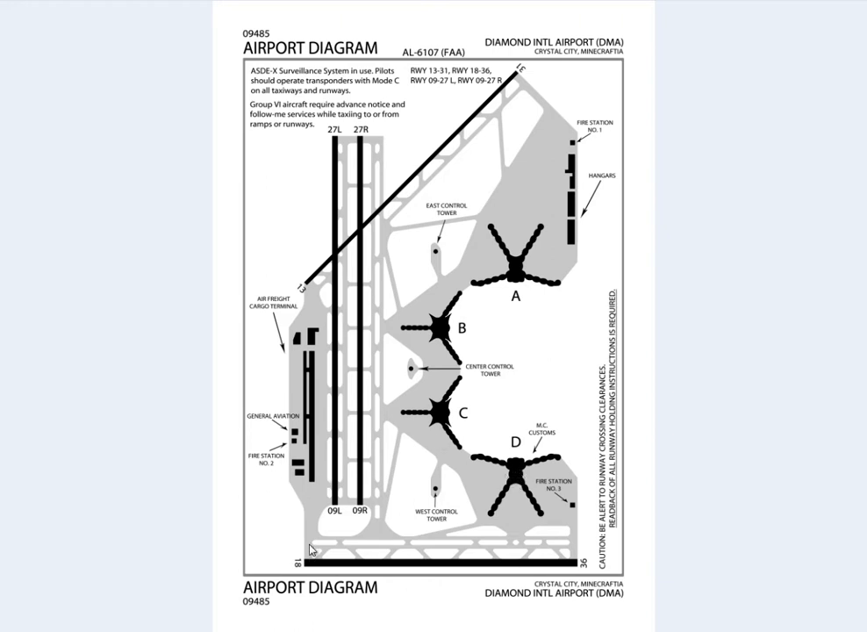
pyautogui.moveTo(467, 509)
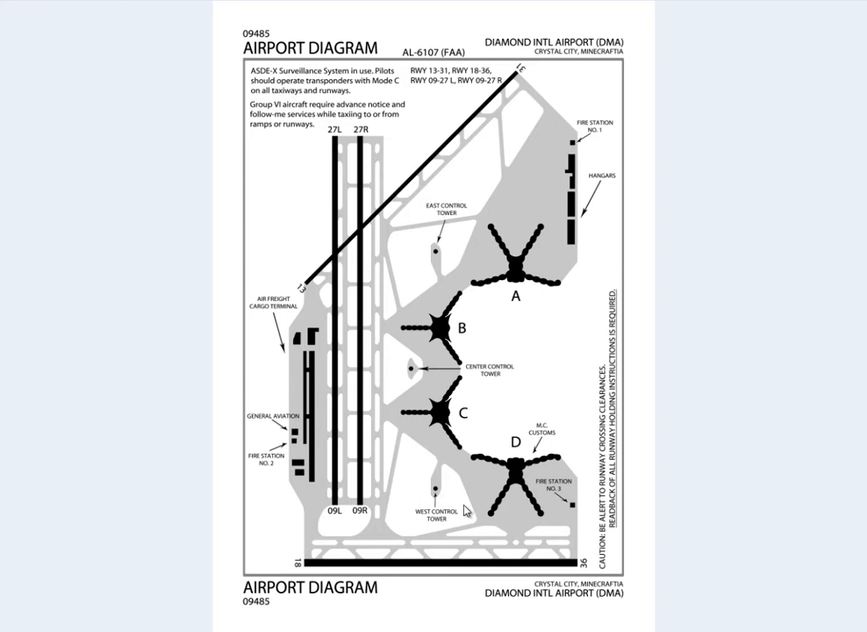
pyautogui.moveTo(516, 530)
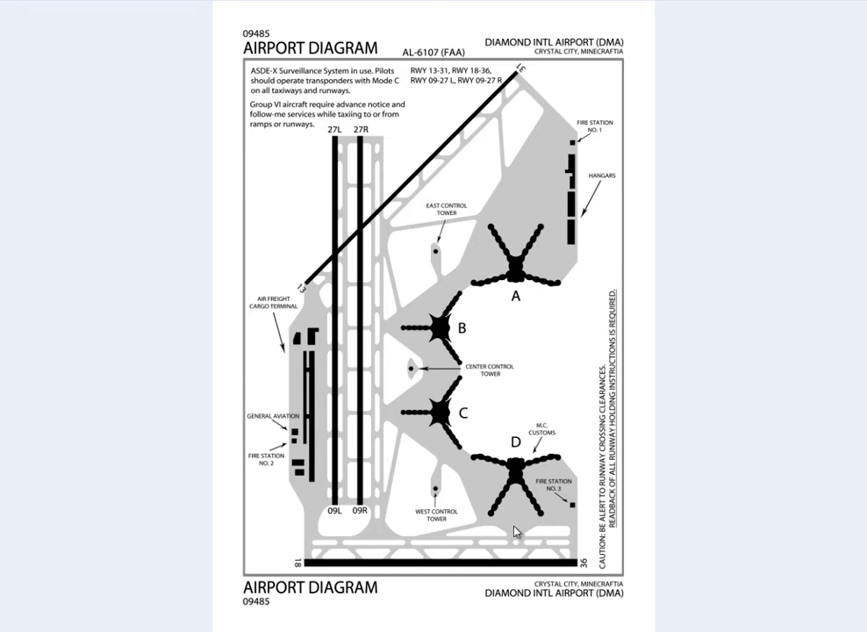
pyautogui.moveTo(393, 402)
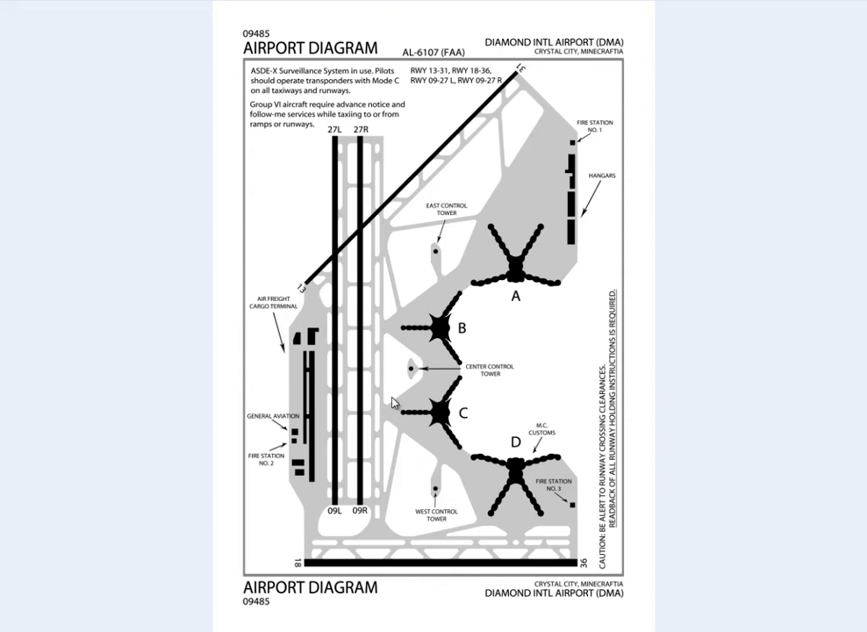
pyautogui.moveTo(372, 295)
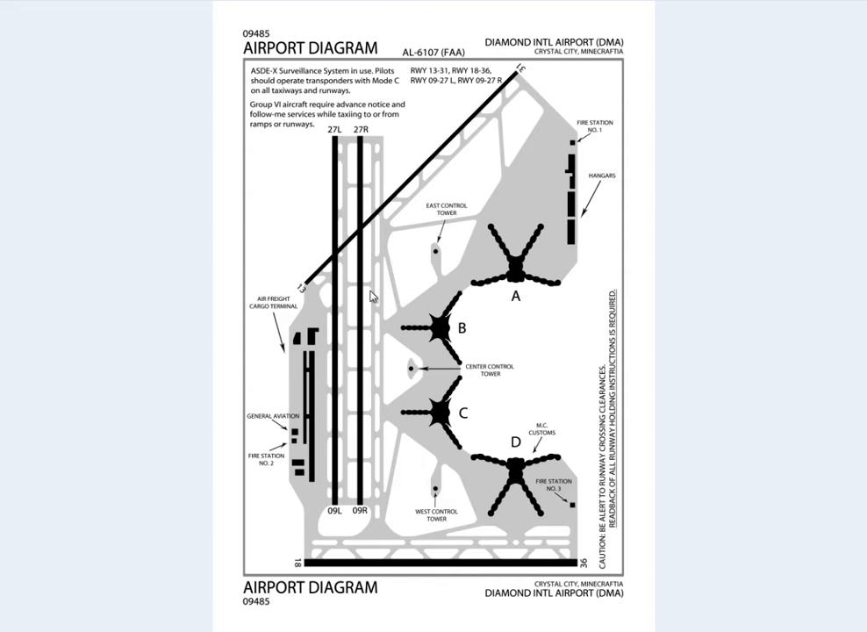
pyautogui.moveTo(427, 155)
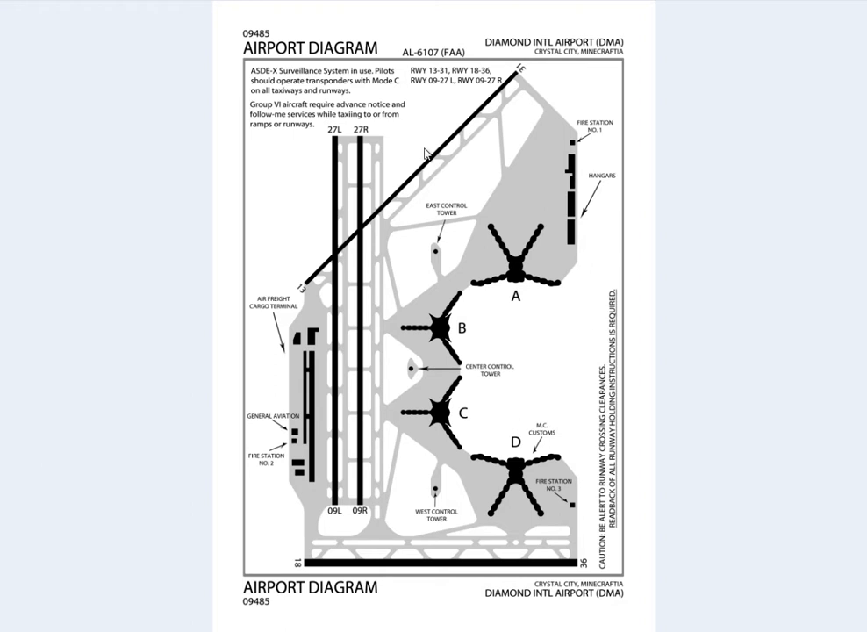
pyautogui.moveTo(485, 155)
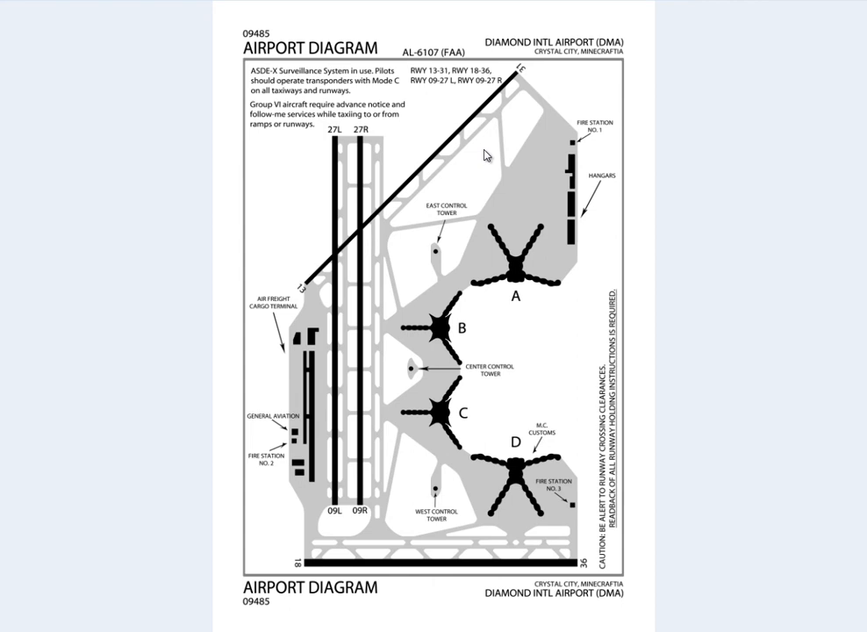
pyautogui.moveTo(555, 4)
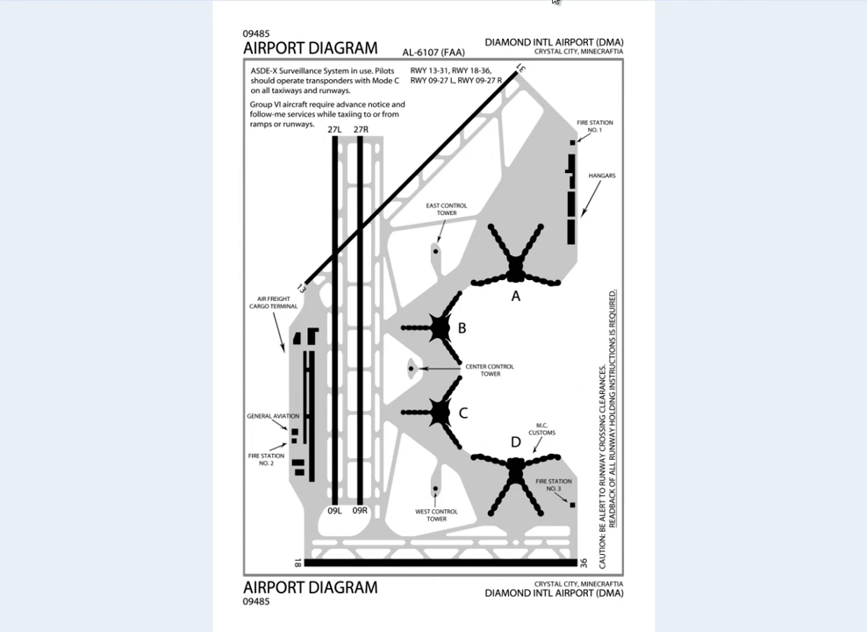
pyautogui.moveTo(499, 161)
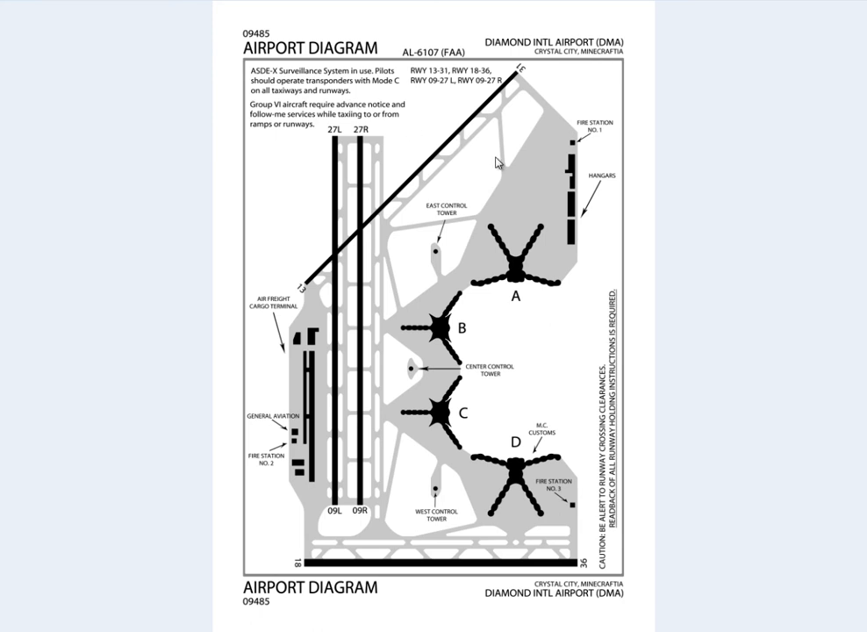
pyautogui.moveTo(532, 190)
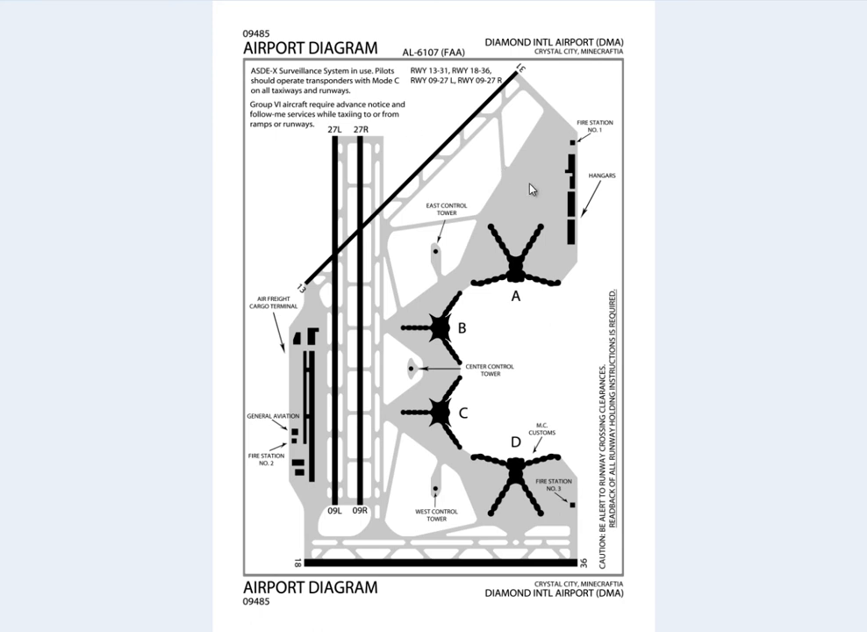